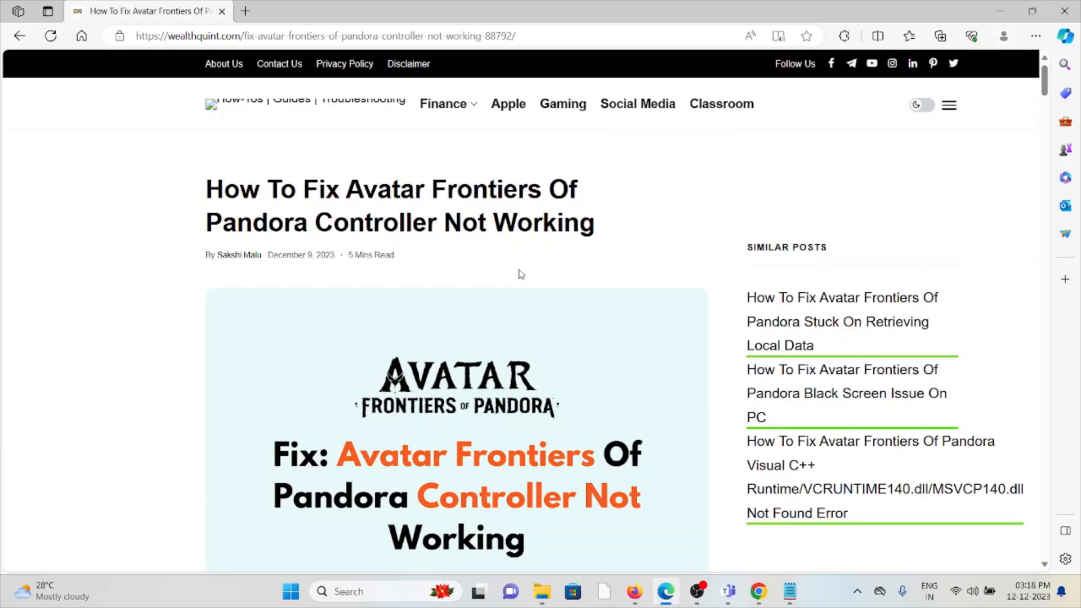
# Scroll through the six controller problem causes until the 'How To Fix' heading appears
pyautogui.scroll(-3)
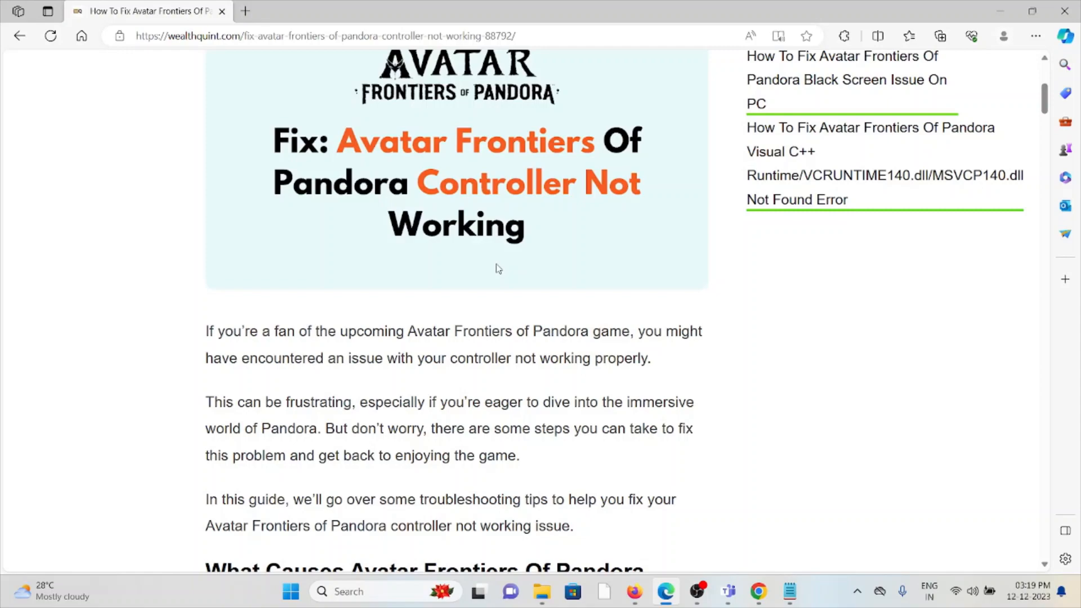
pyautogui.moveTo(516, 253)
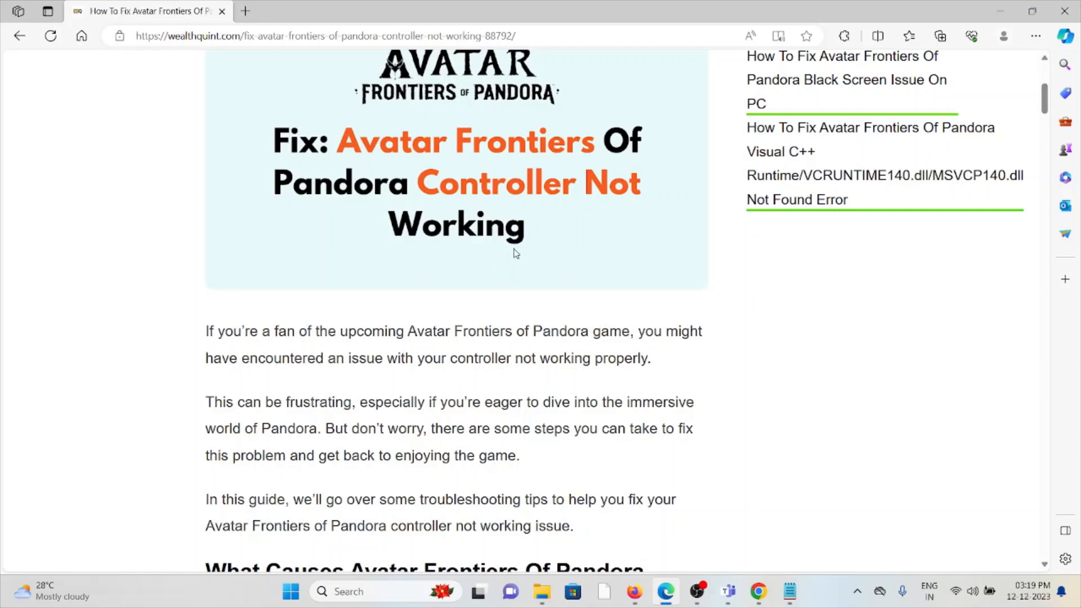
pyautogui.scroll(-3)
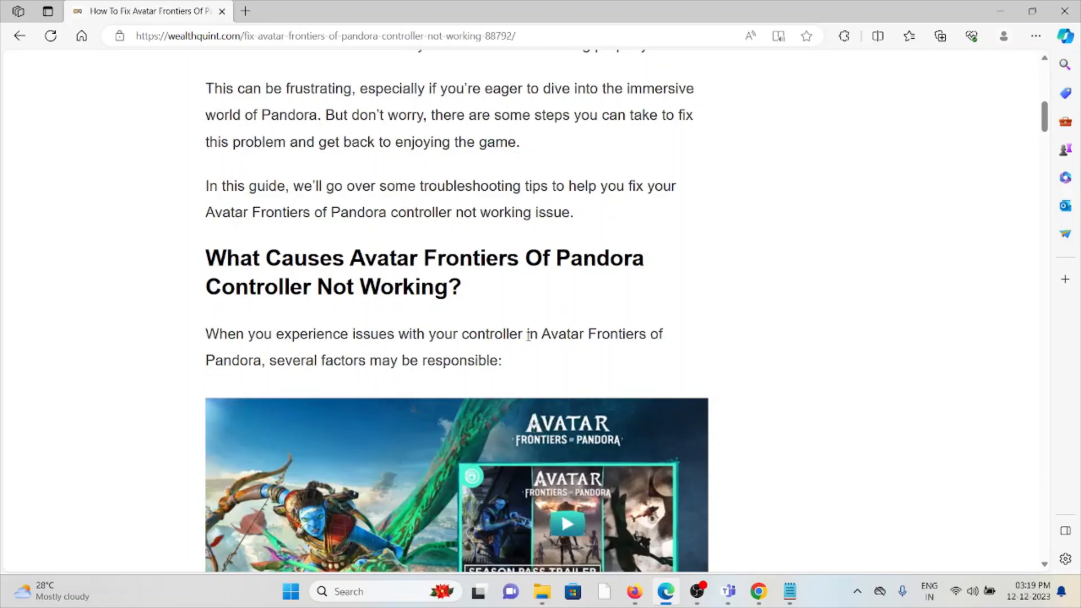
pyautogui.scroll(-3)
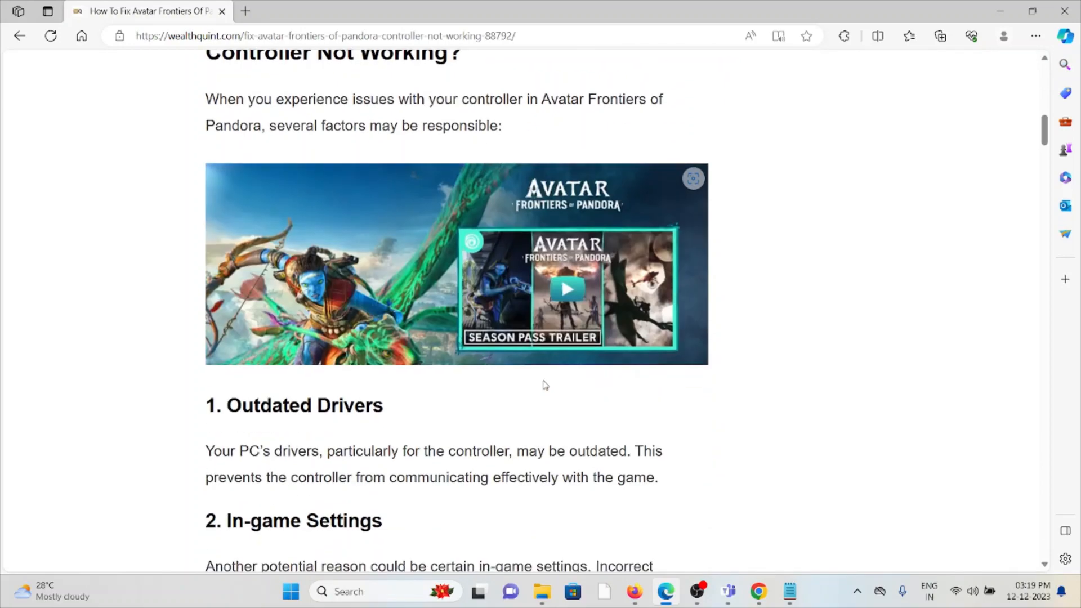
pyautogui.scroll(-3)
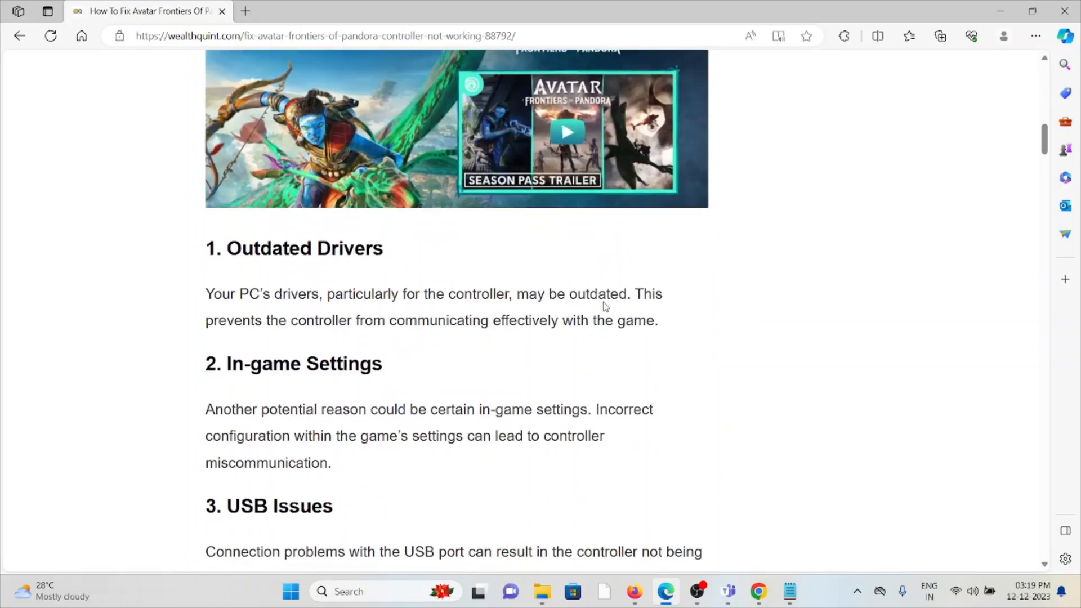
pyautogui.scroll(-3)
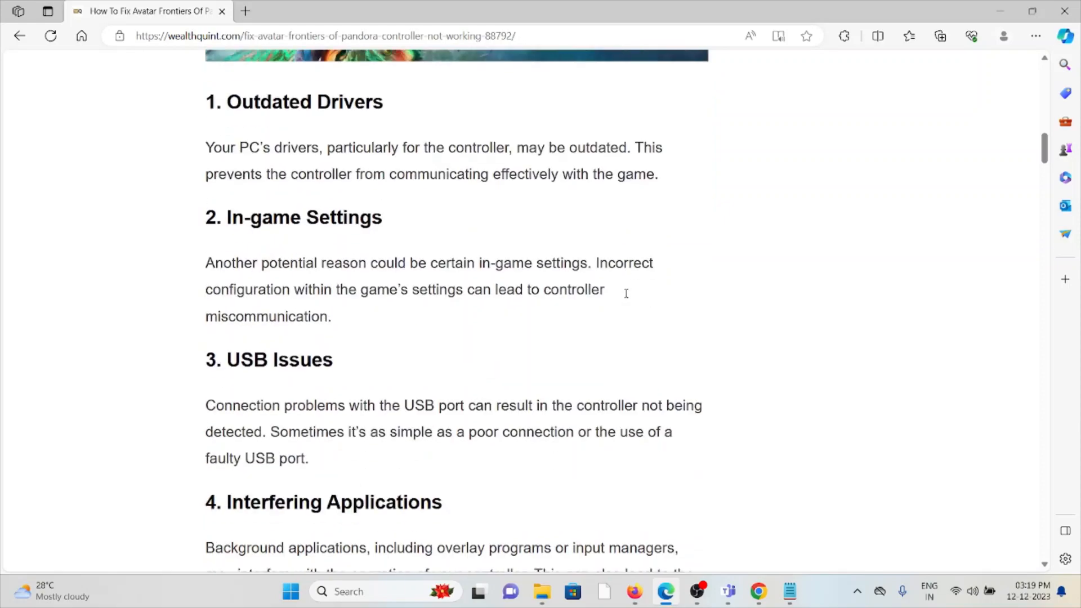
pyautogui.scroll(-3)
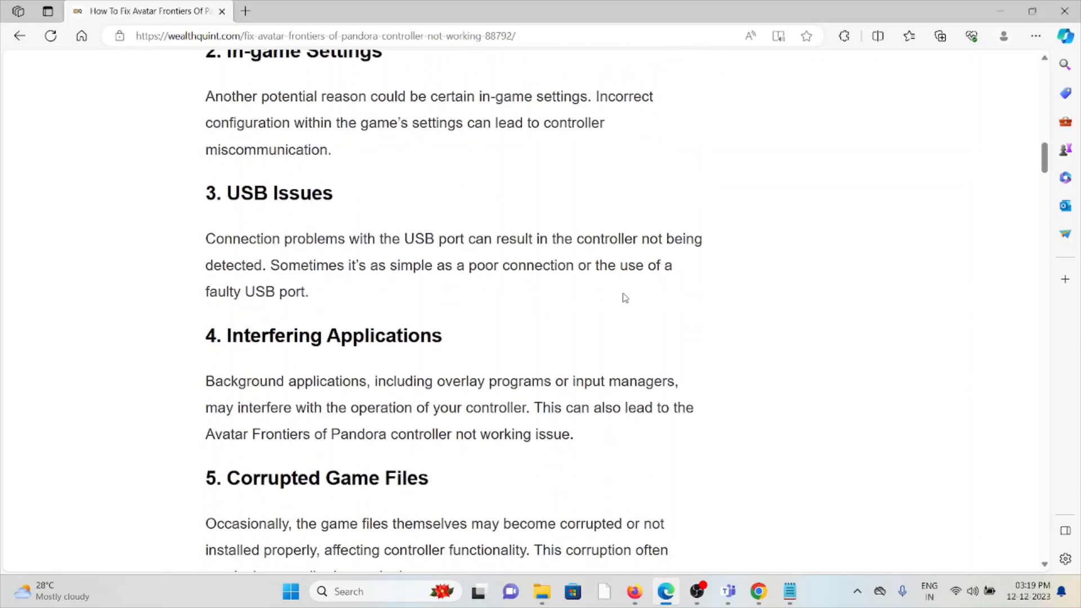
pyautogui.scroll(-3)
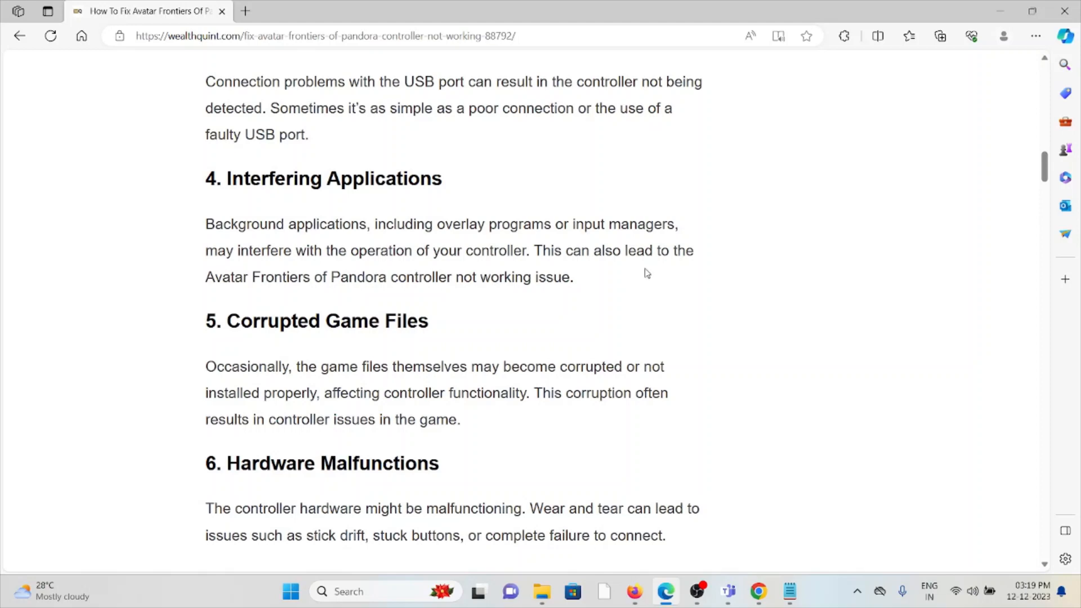
pyautogui.moveTo(630, 291)
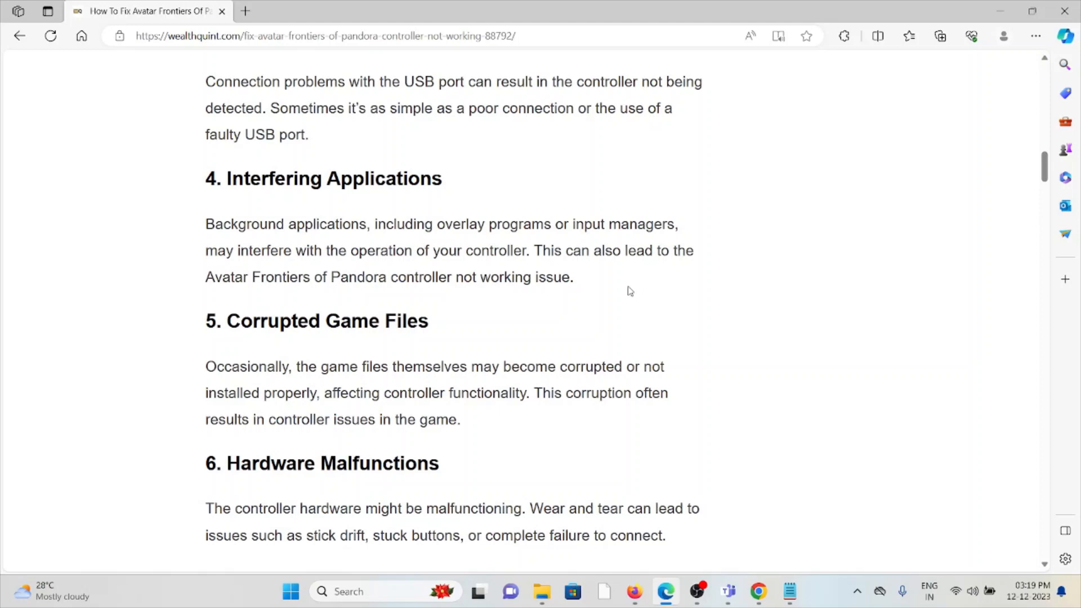
pyautogui.scroll(-3)
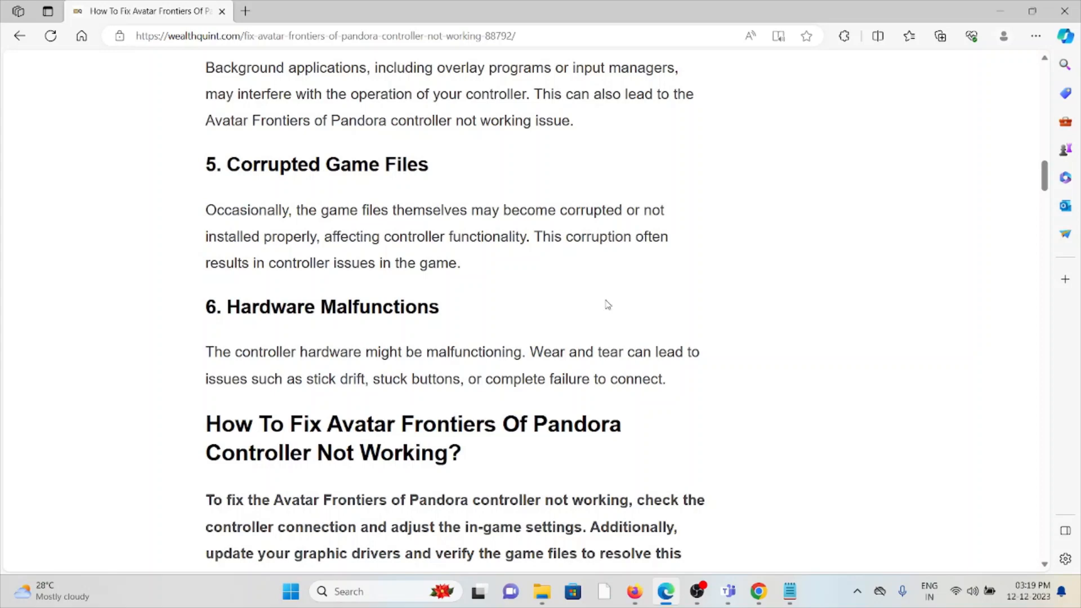
# Scroll past Check Controller Connection and Check For Physical Damage to the fix 3 heading
pyautogui.scroll(-3)
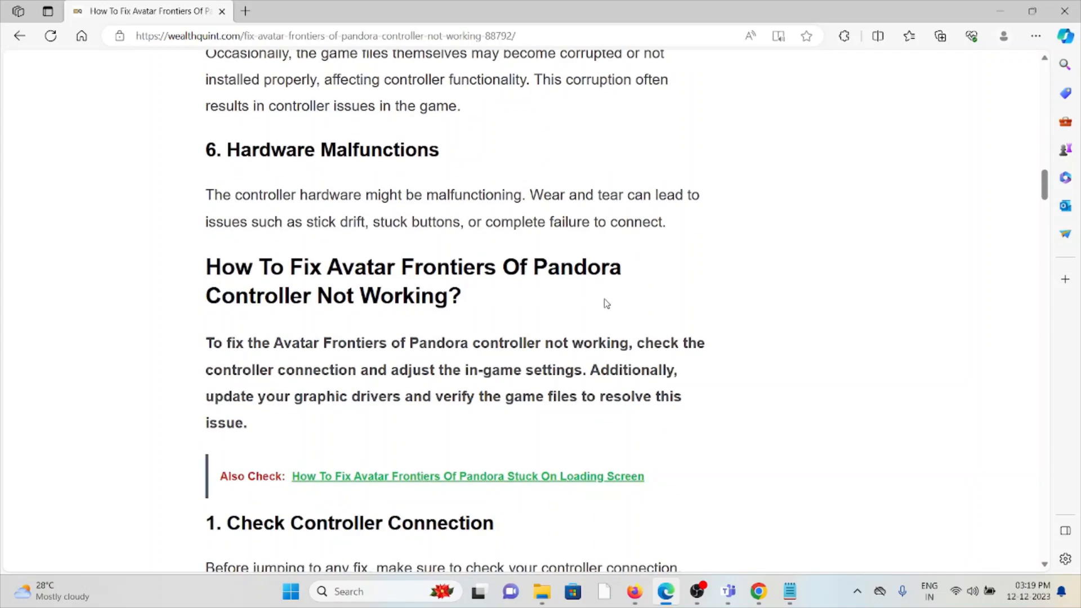
pyautogui.moveTo(598, 308)
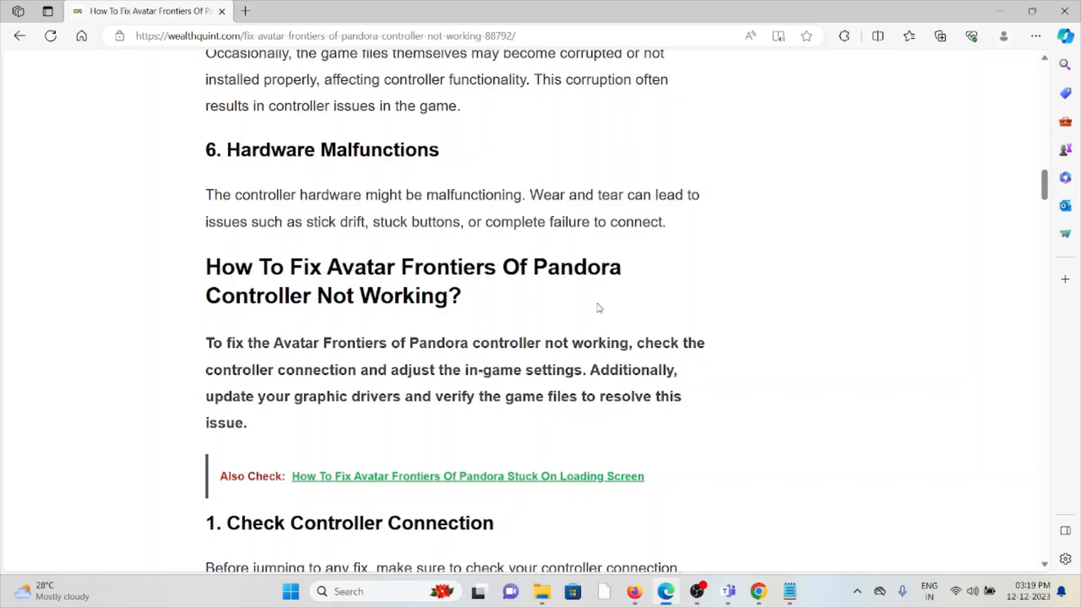
pyautogui.scroll(-3)
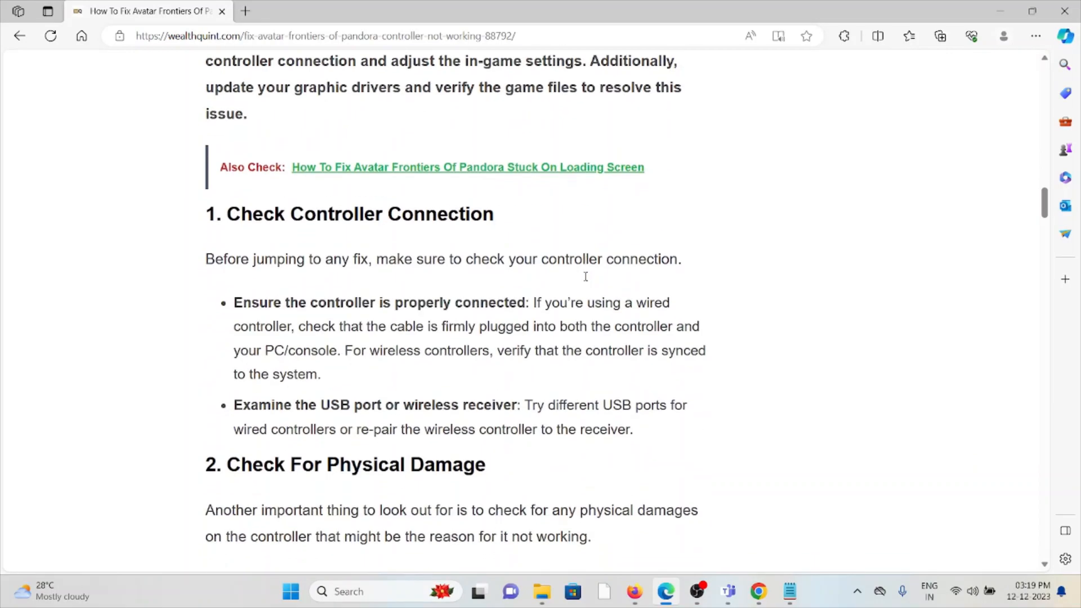
pyautogui.scroll(-3)
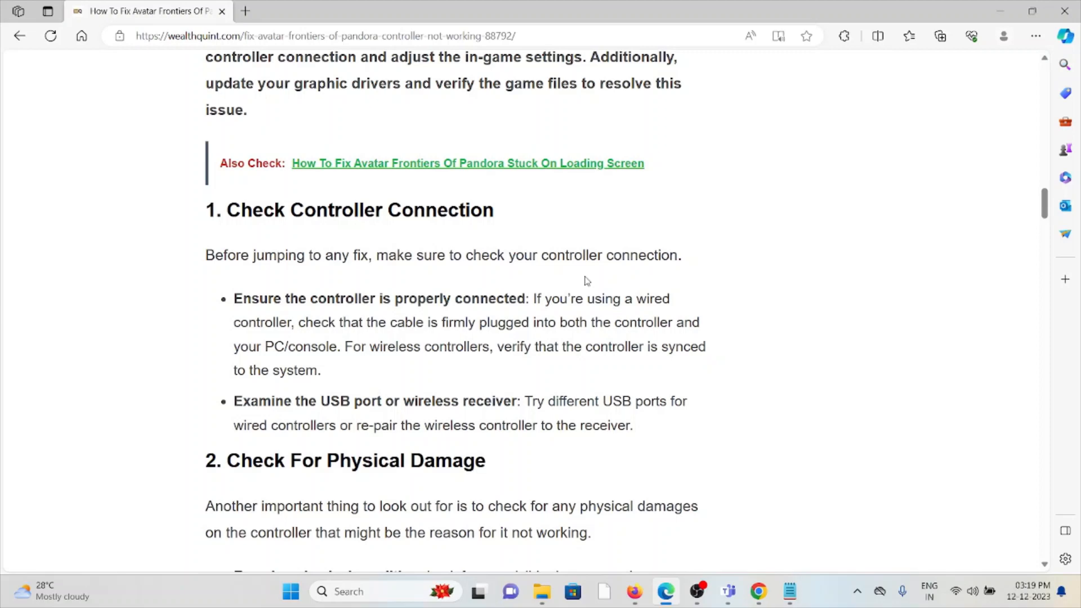
pyautogui.moveTo(581, 278)
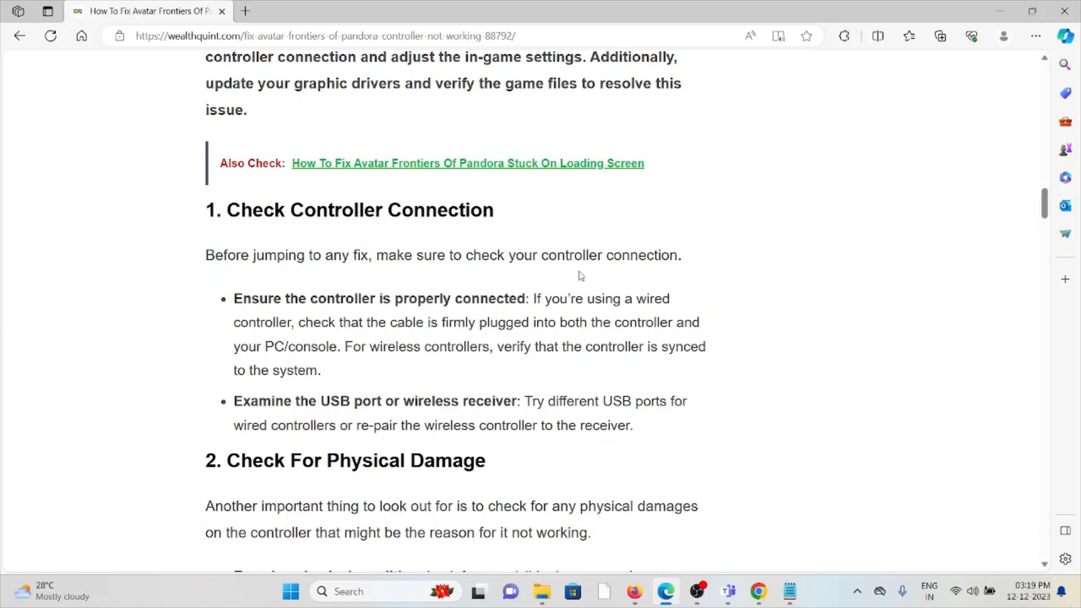
pyautogui.moveTo(581, 270)
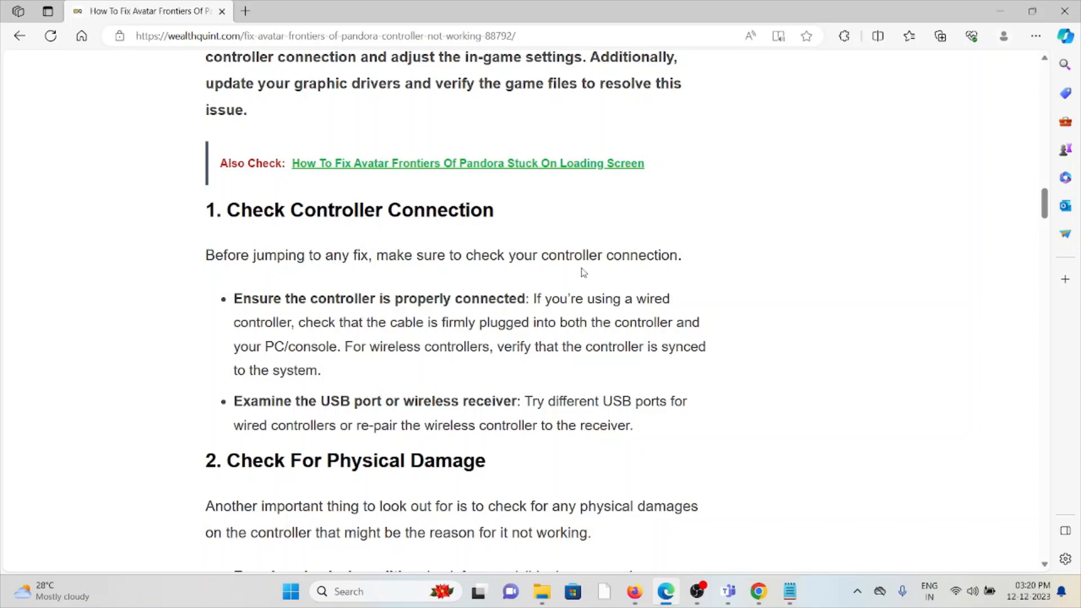
pyautogui.scroll(-3)
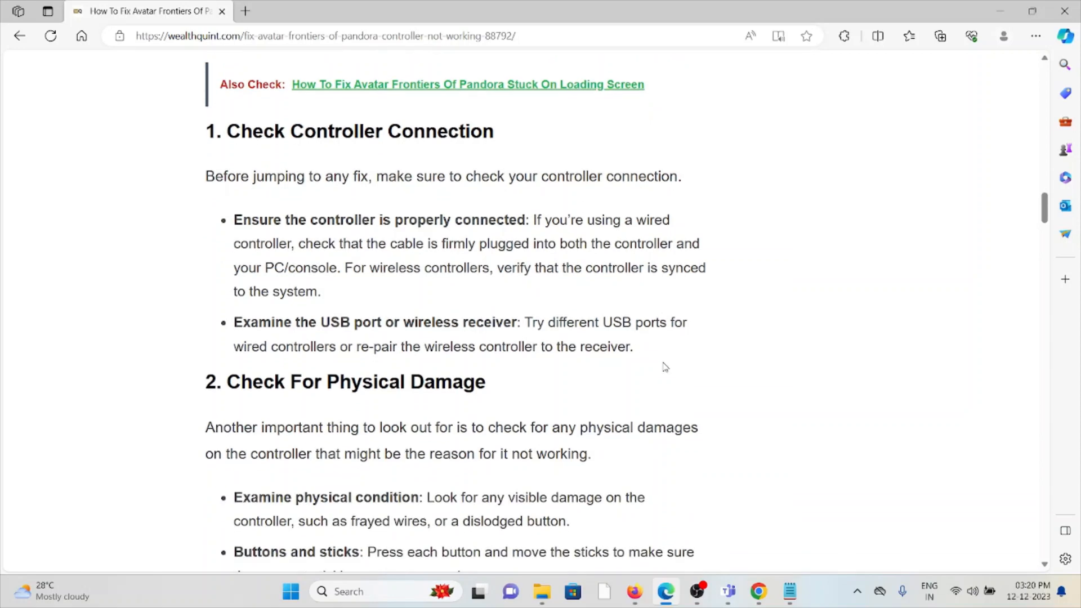
pyautogui.scroll(-3)
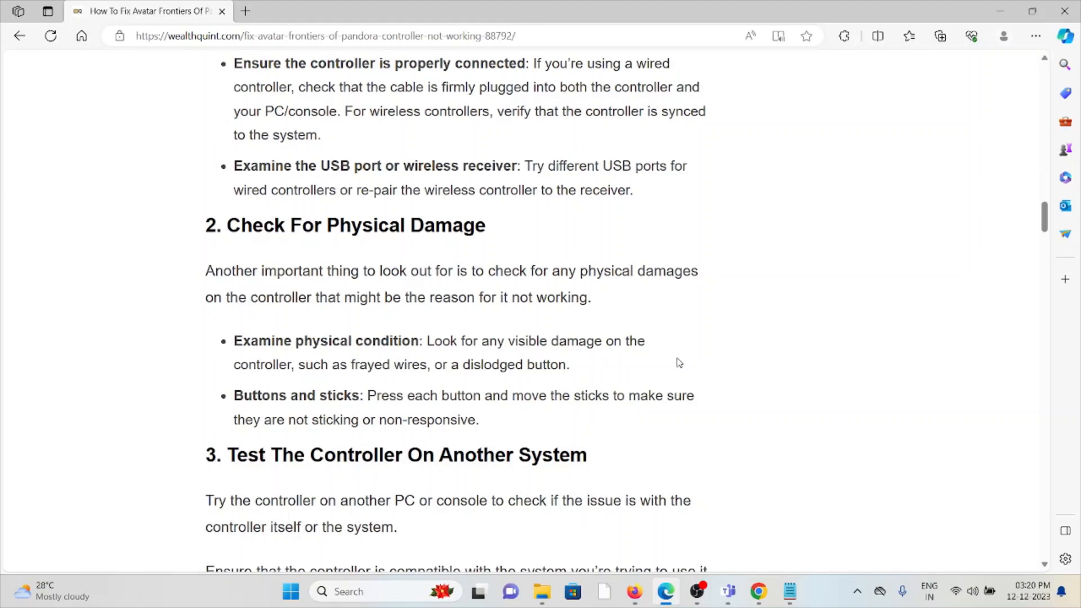
pyautogui.moveTo(699, 353)
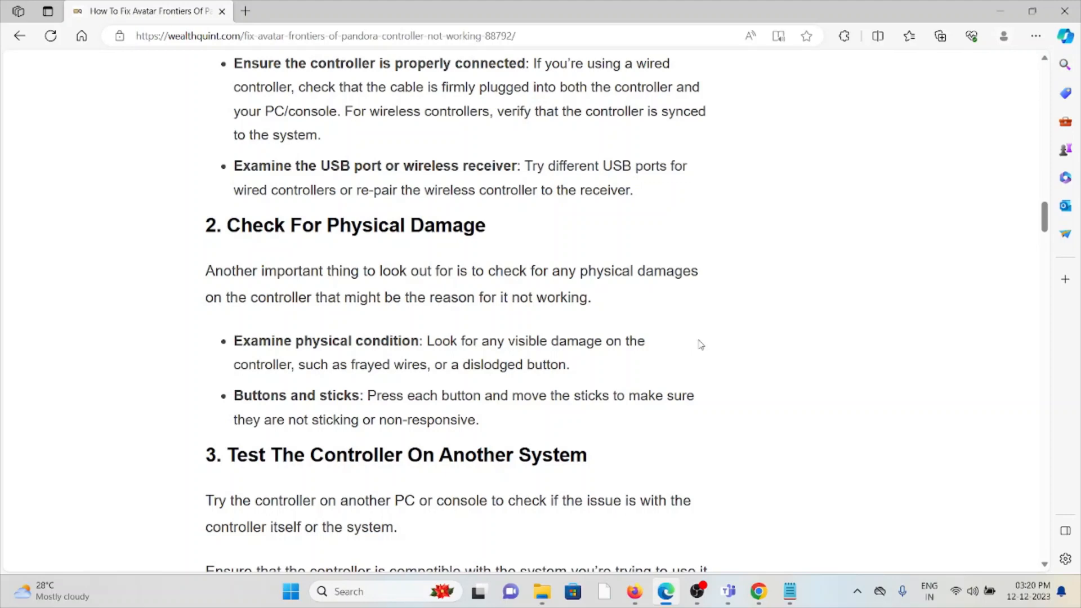
pyautogui.moveTo(722, 319)
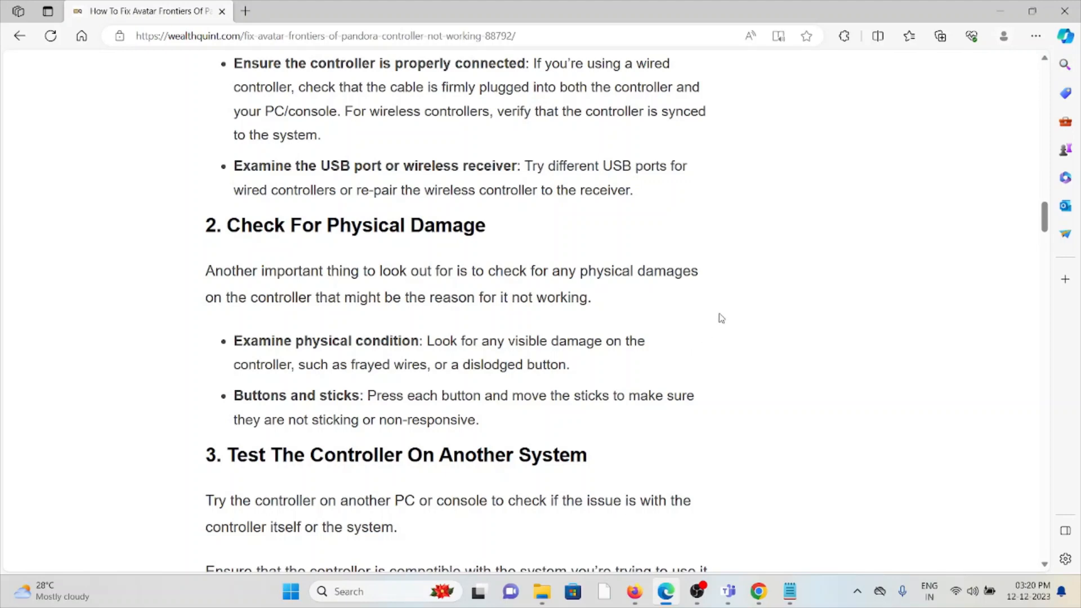
pyautogui.moveTo(716, 316)
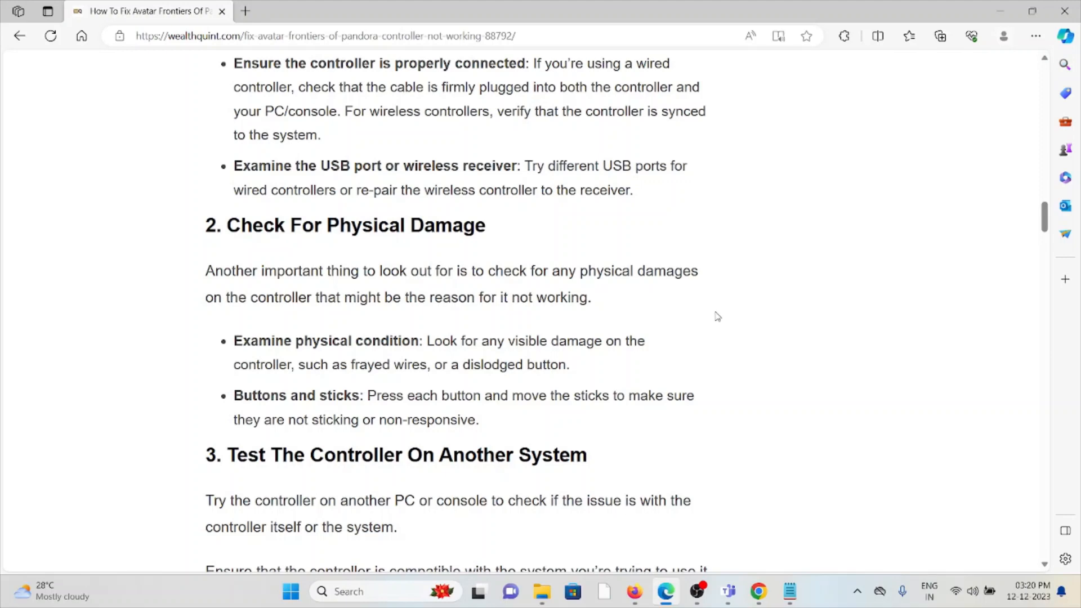
pyautogui.moveTo(702, 291)
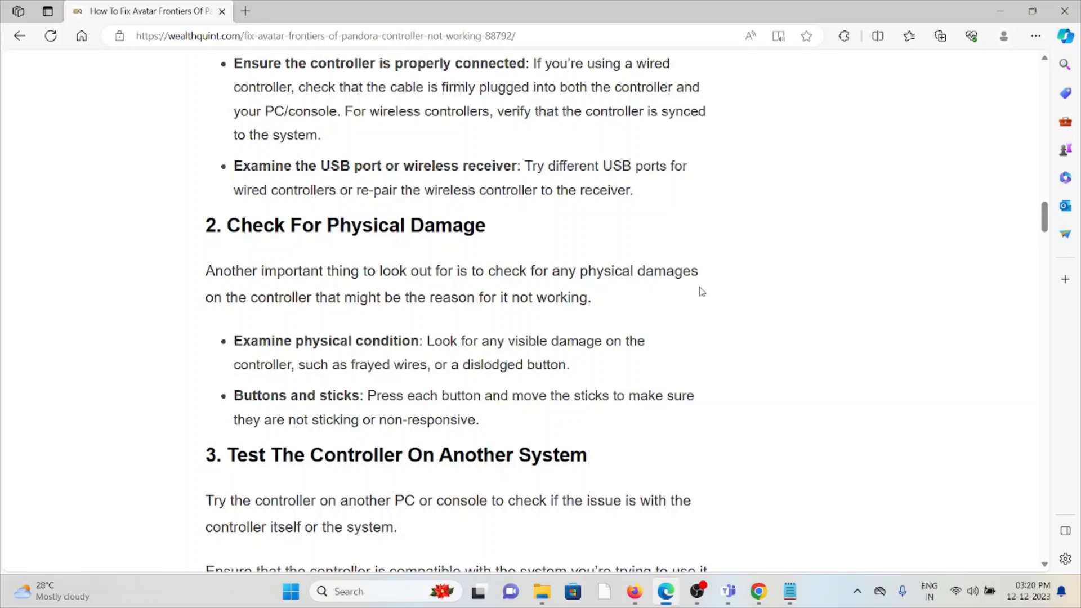
pyautogui.moveTo(682, 248)
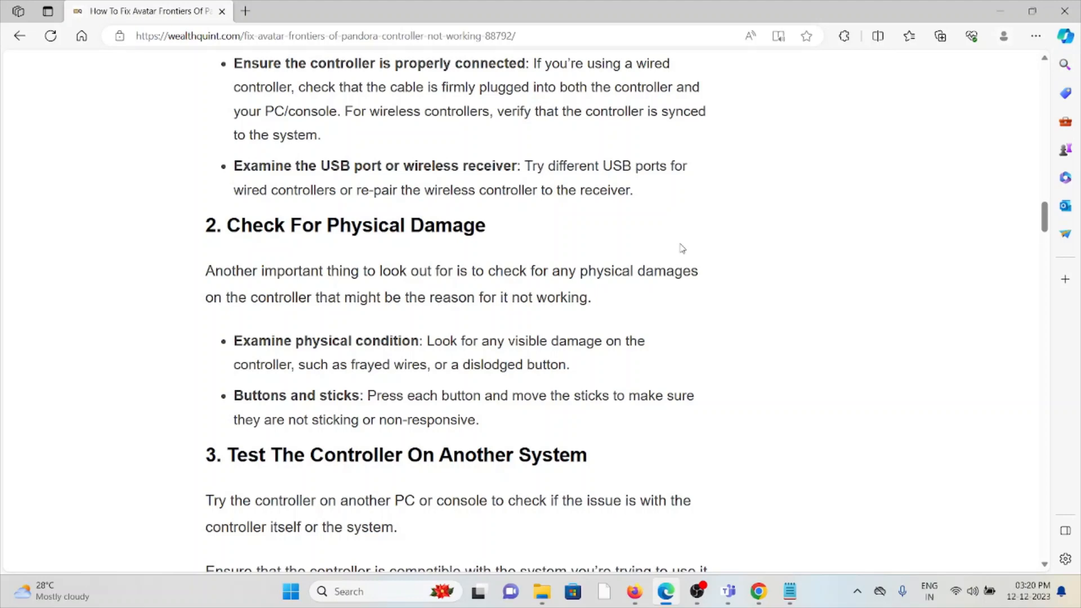
pyautogui.moveTo(687, 235)
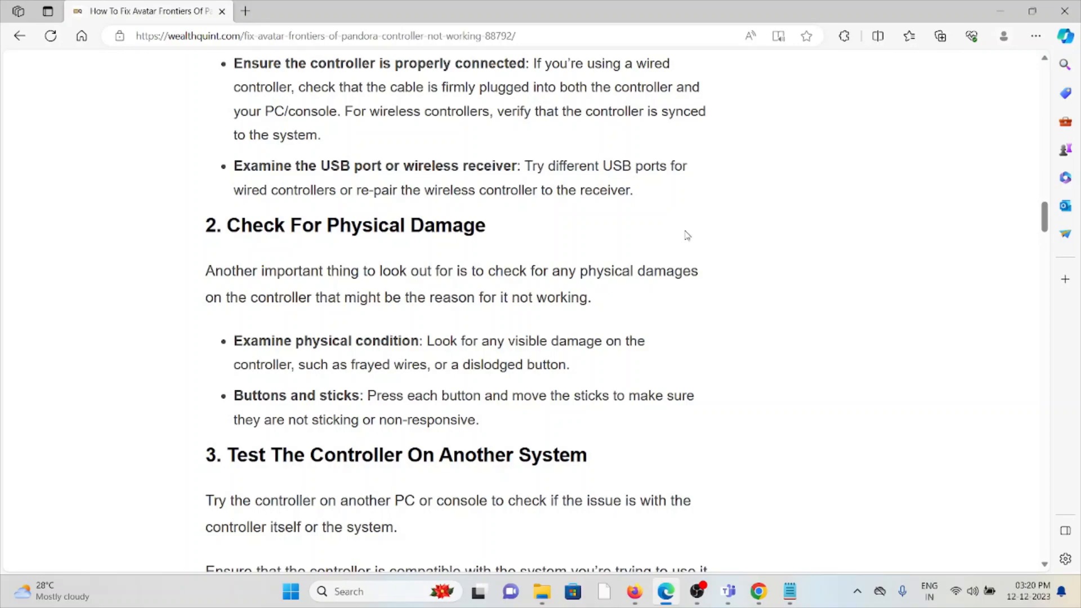
# Scroll past fix 3 to Adjust In-Game Video Settings and the fix 5 heading
pyautogui.scroll(-3)
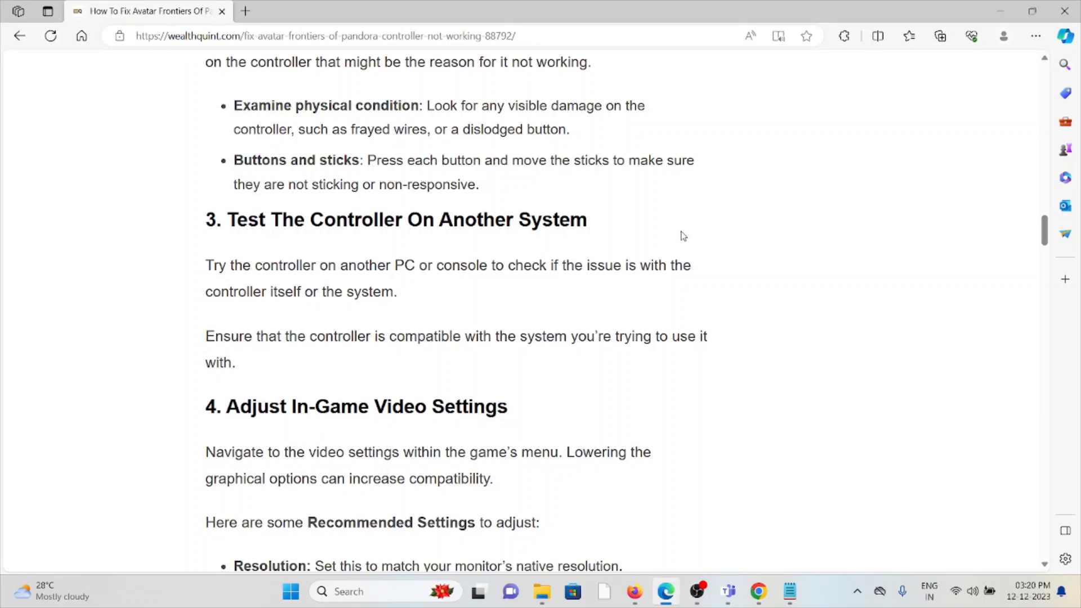
pyautogui.moveTo(691, 236)
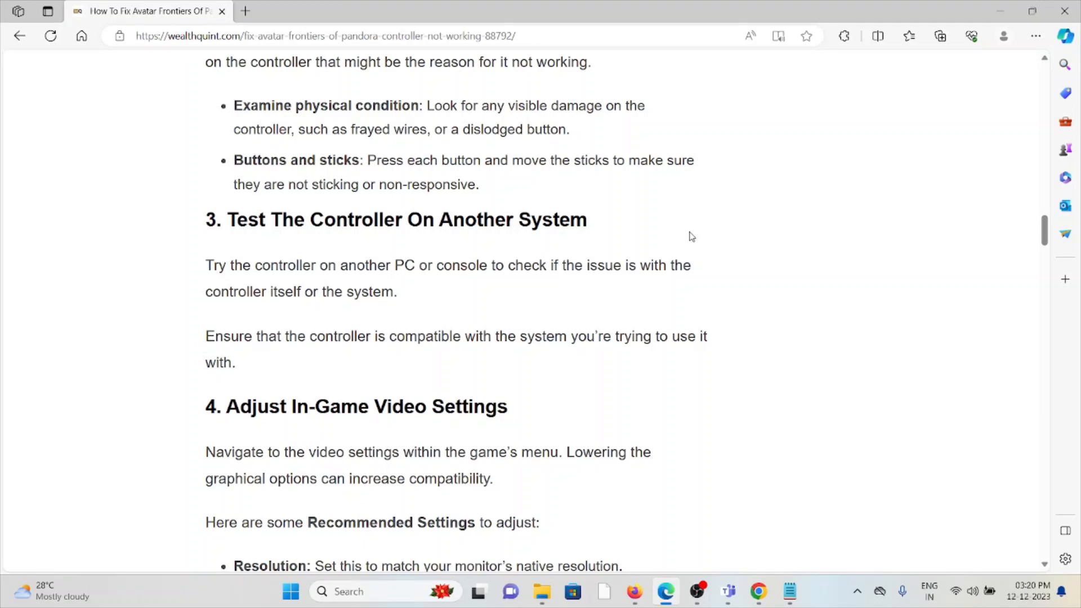
pyautogui.moveTo(643, 249)
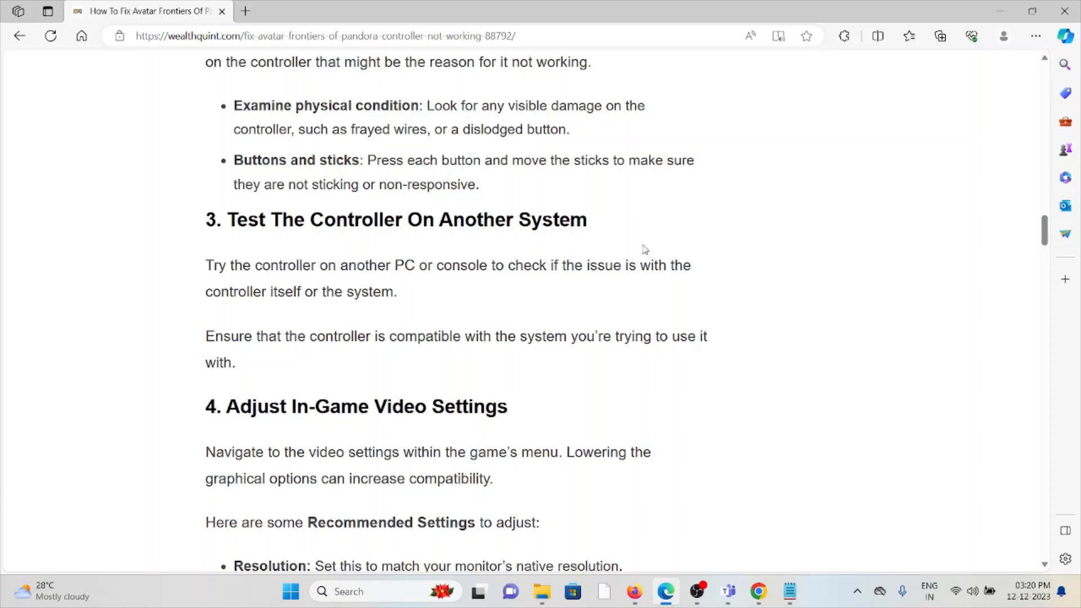
pyautogui.scroll(-3)
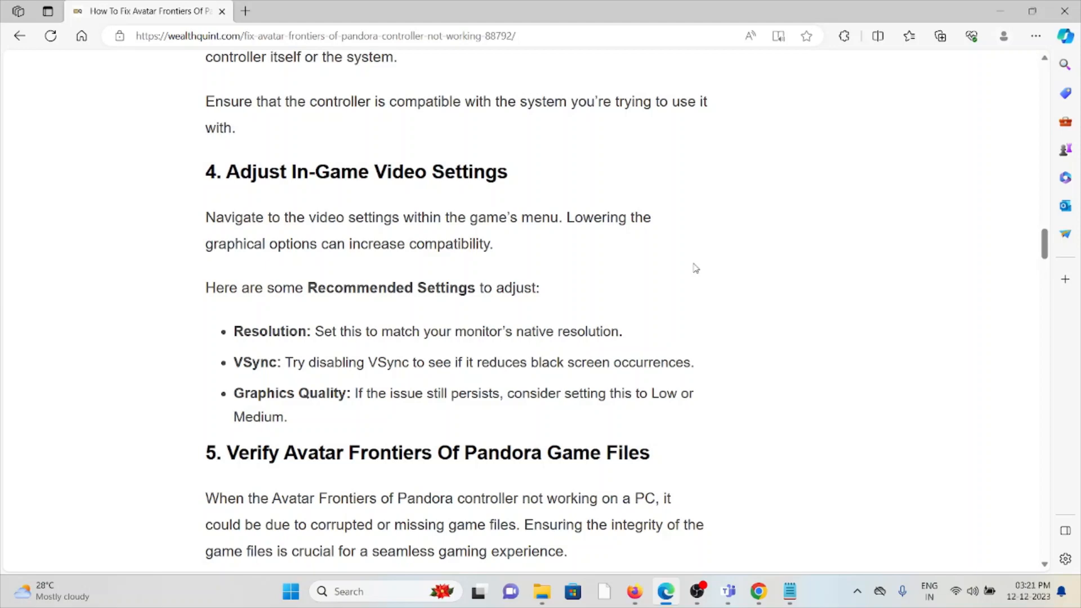
# Scroll past the Ubisoft Connect and Epic game-file verification steps to 'Update Graphics Drivers'
pyautogui.scroll(-3)
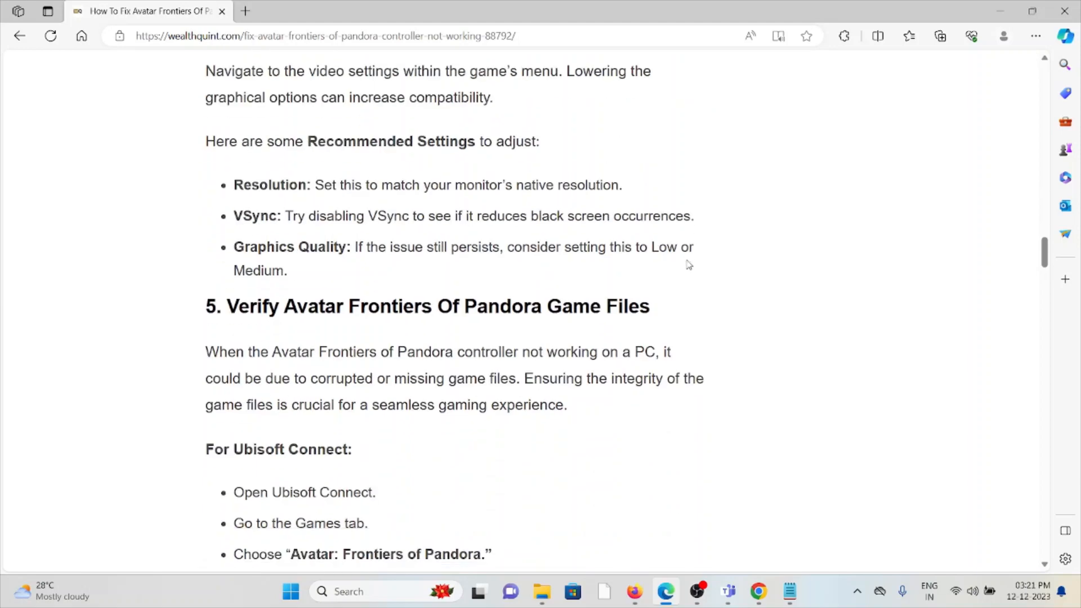
pyautogui.scroll(-3)
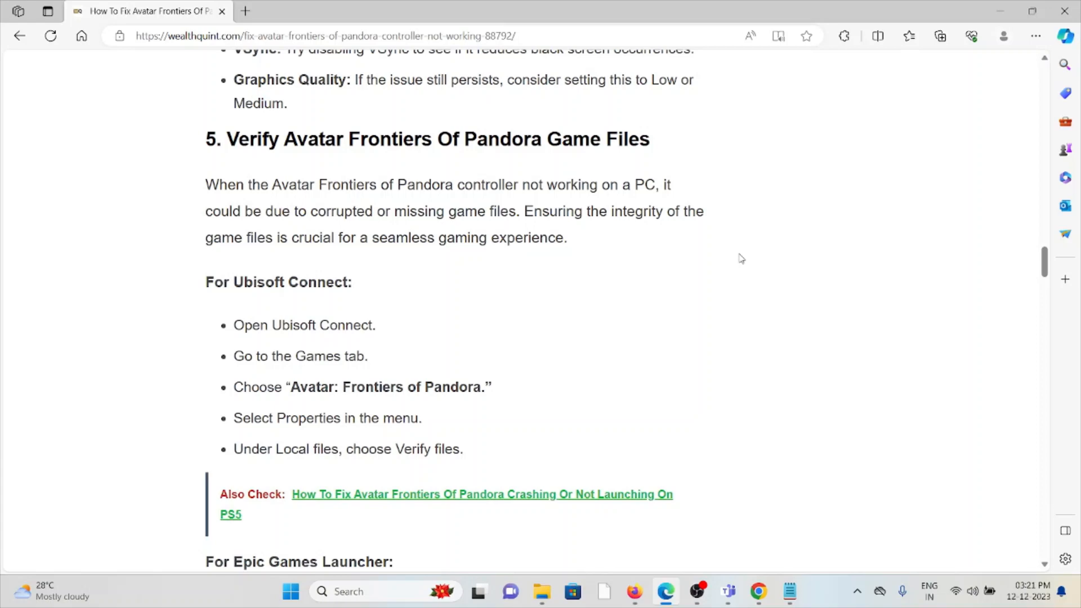
pyautogui.scroll(-3)
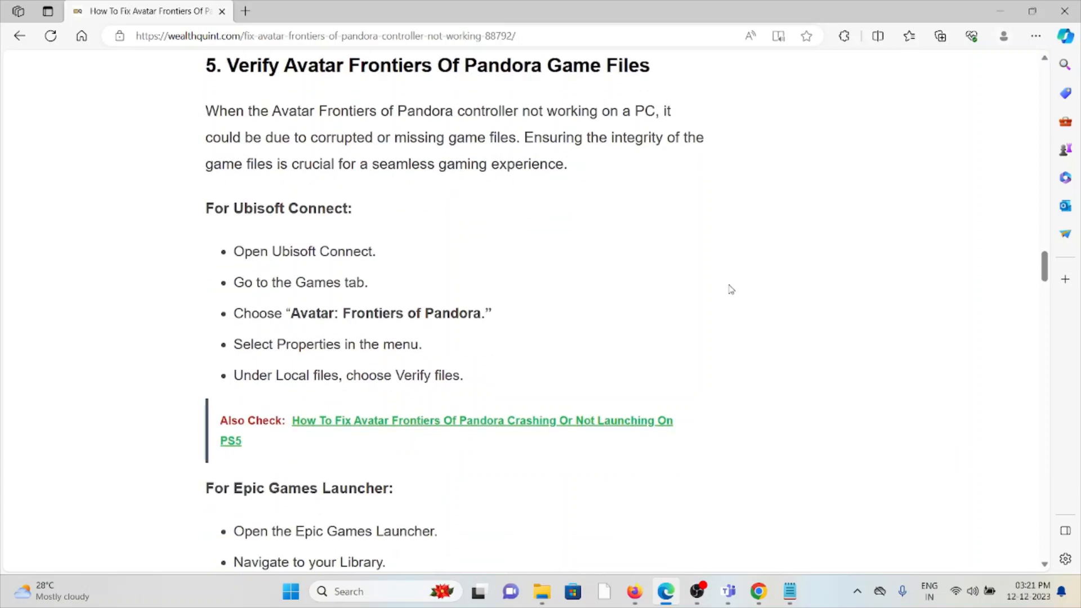
pyautogui.scroll(-3)
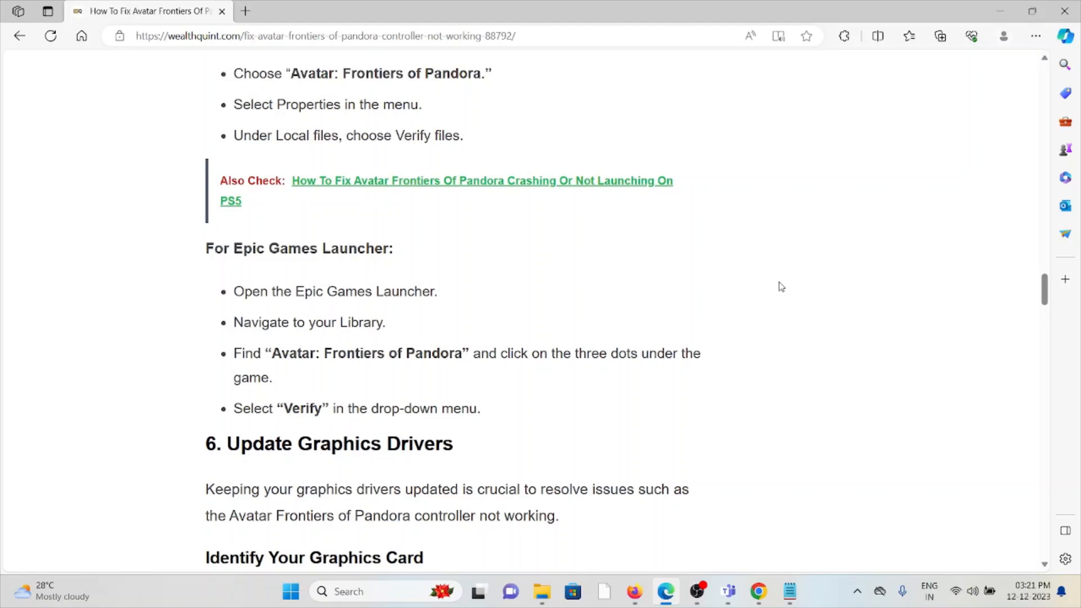
pyautogui.moveTo(763, 264)
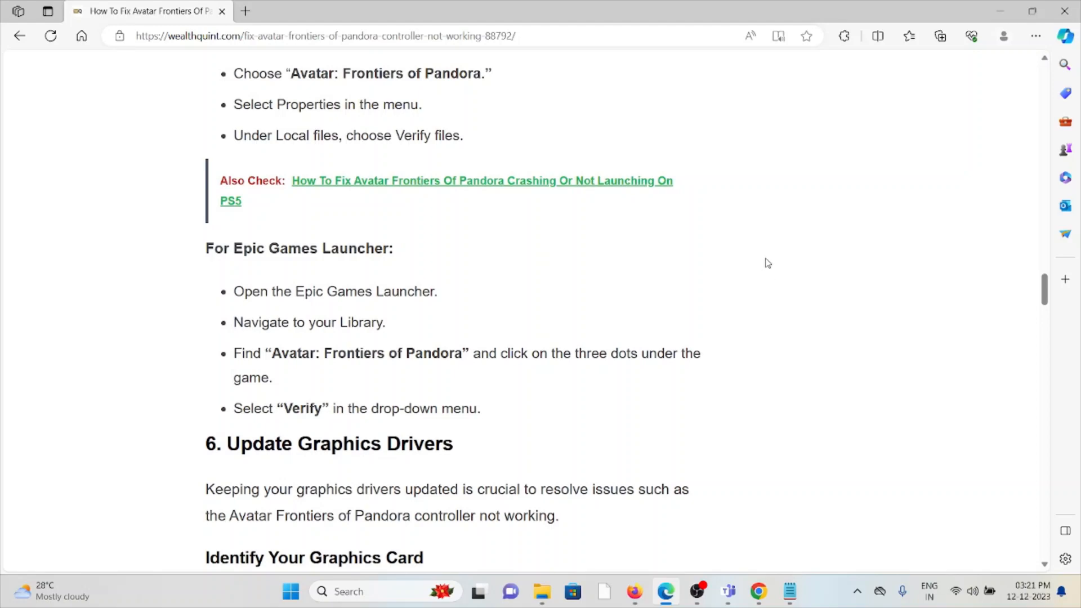
pyautogui.moveTo(721, 292)
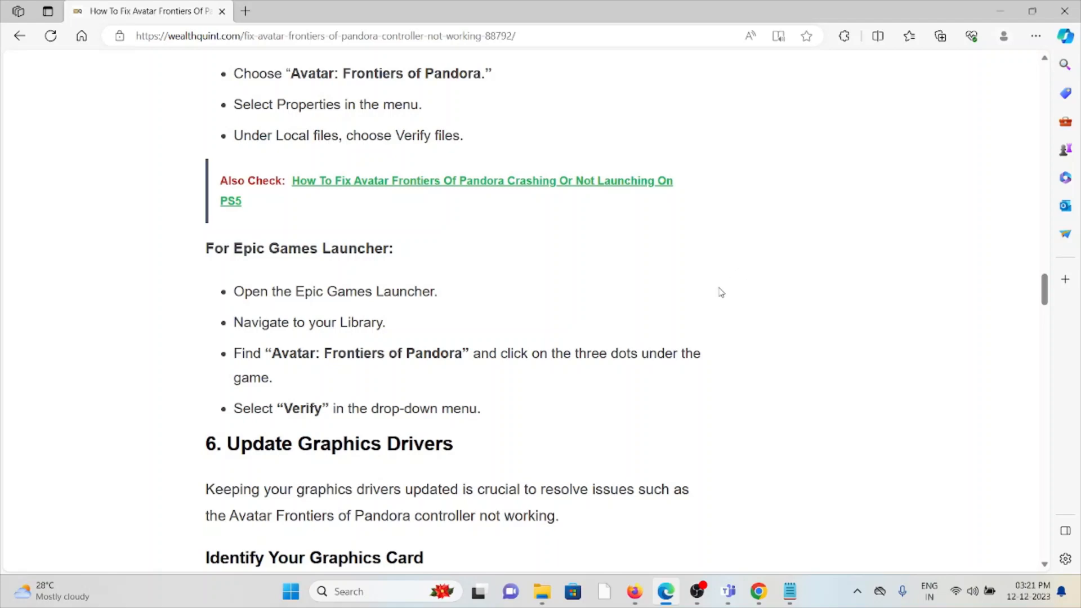
pyautogui.scroll(-3)
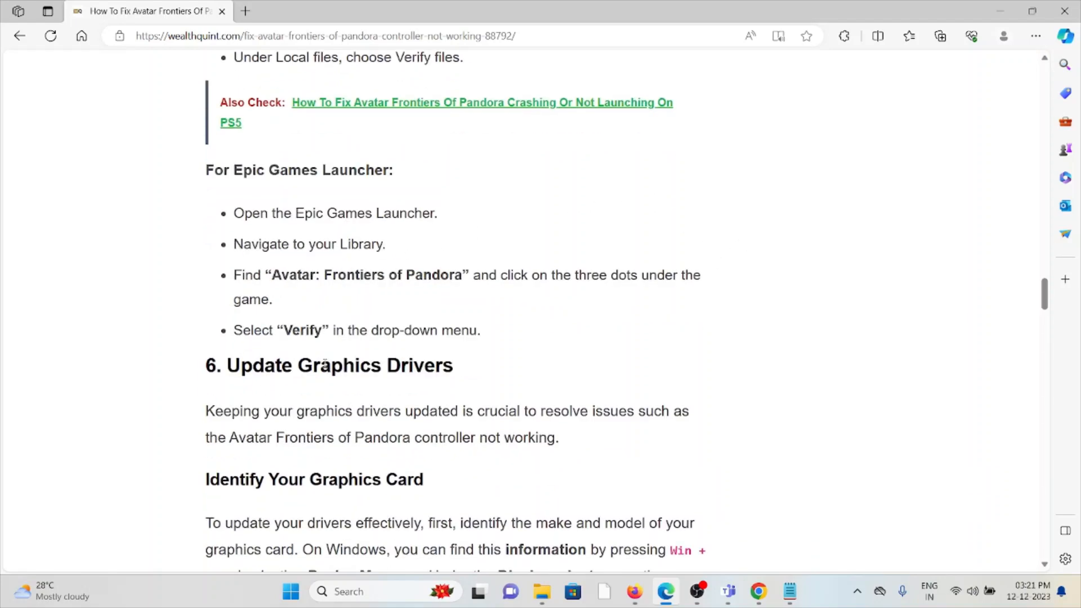
# Scroll to 'Install The Updated Drivers' and open the 'latest drivers' AMD page in a new tab
pyautogui.scroll(-3)
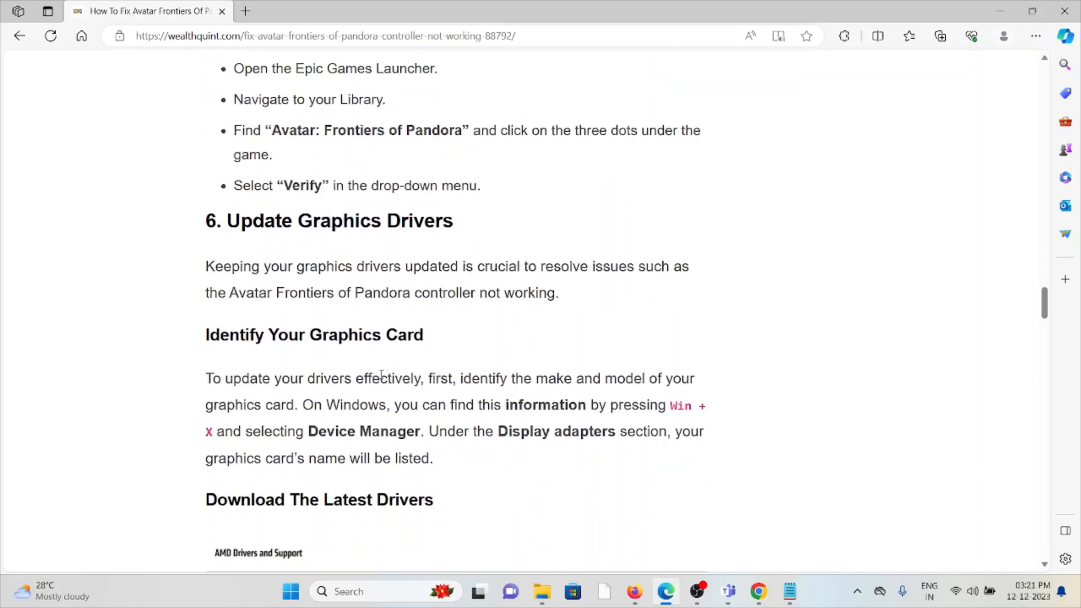
pyautogui.scroll(-3)
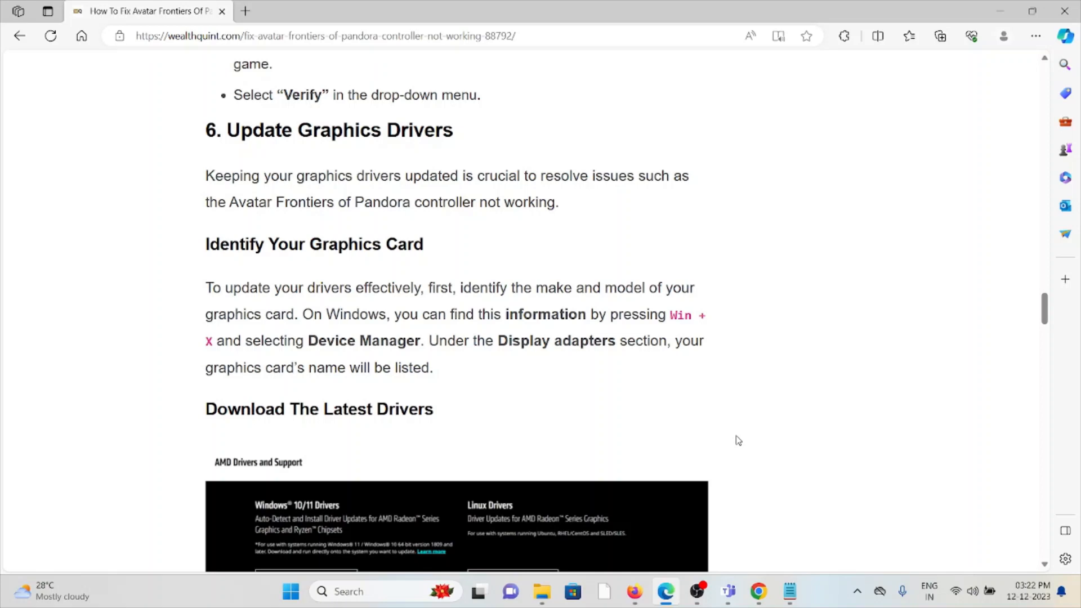
pyautogui.moveTo(743, 377)
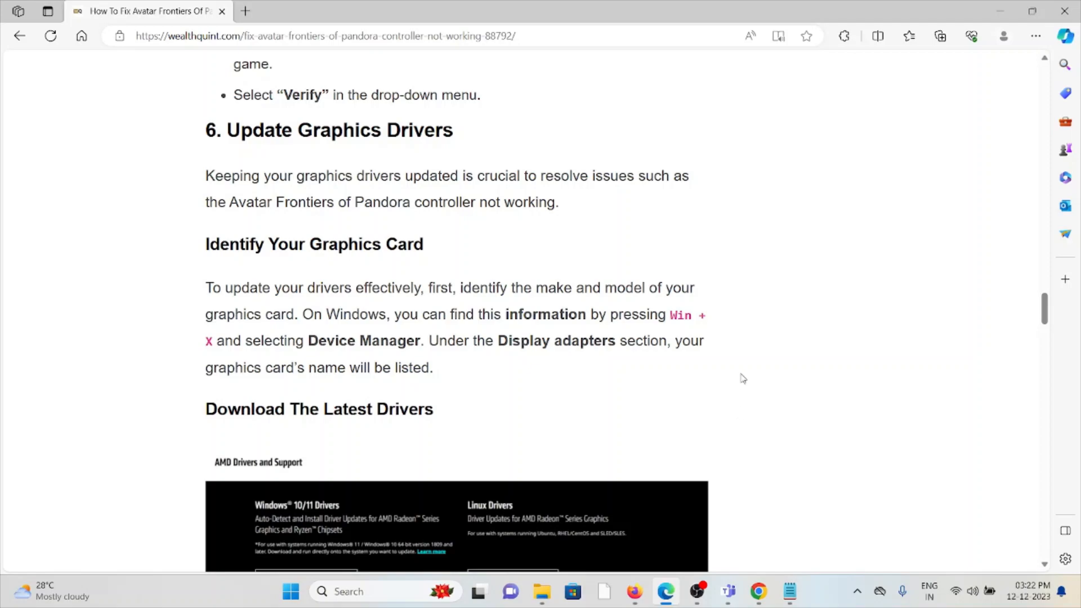
pyautogui.scroll(-3)
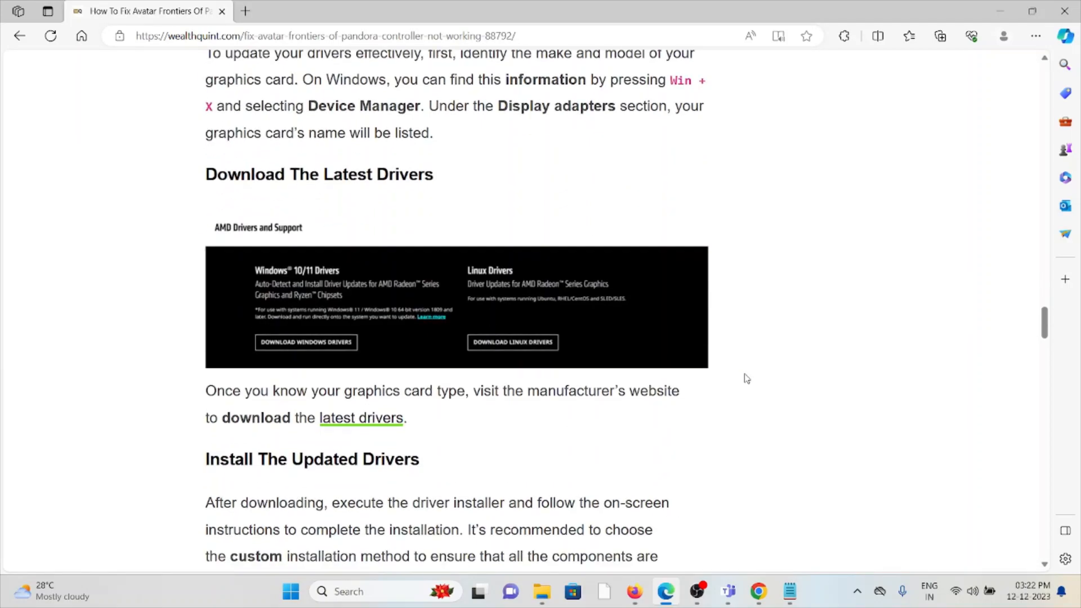
pyautogui.scroll(-3)
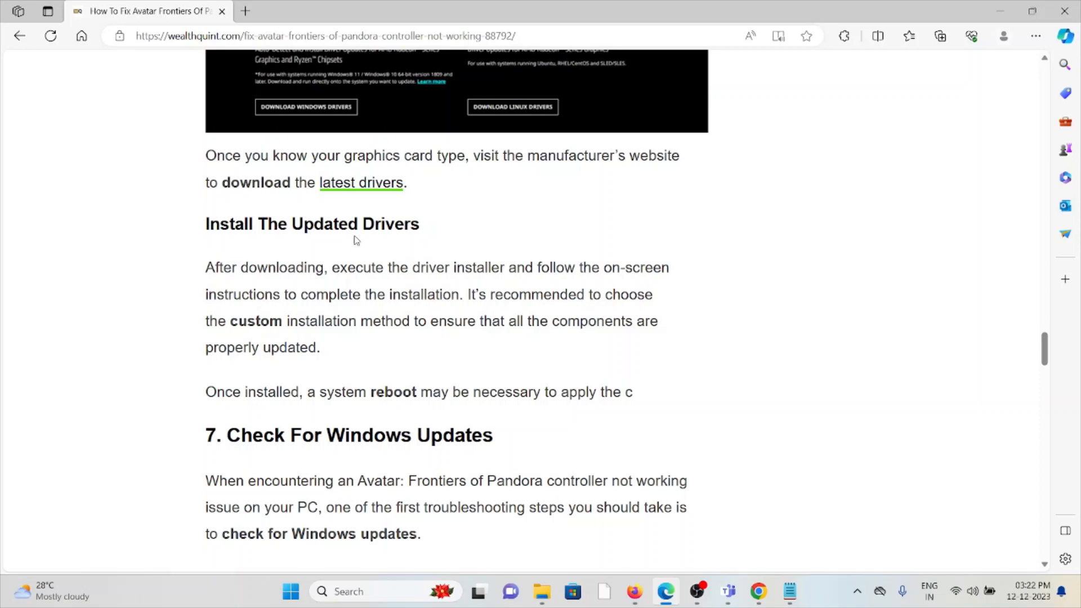
pyautogui.moveTo(361, 183)
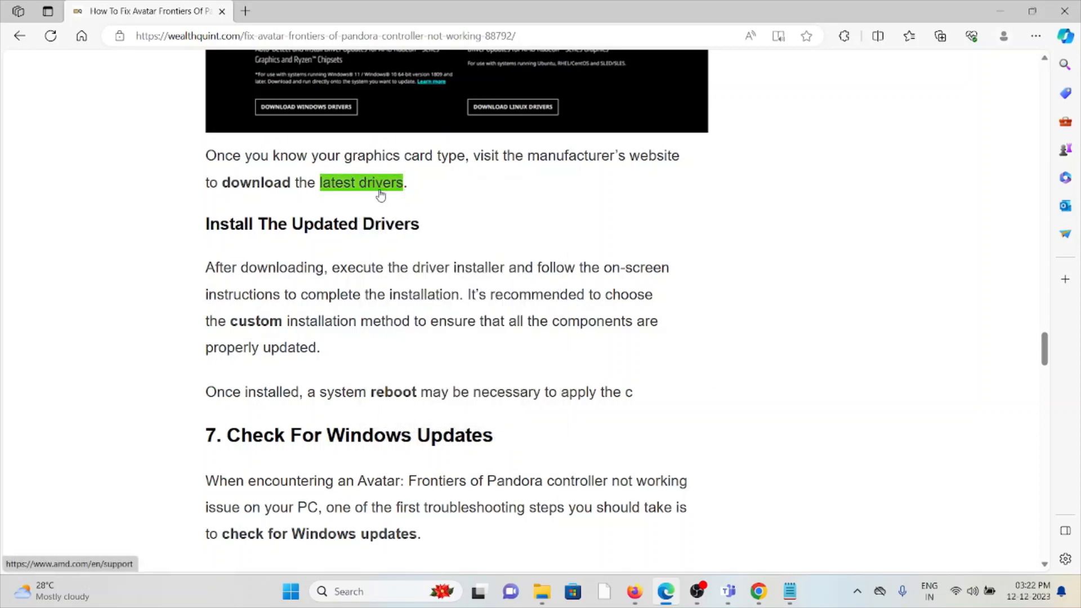
pyautogui.click(360, 182)
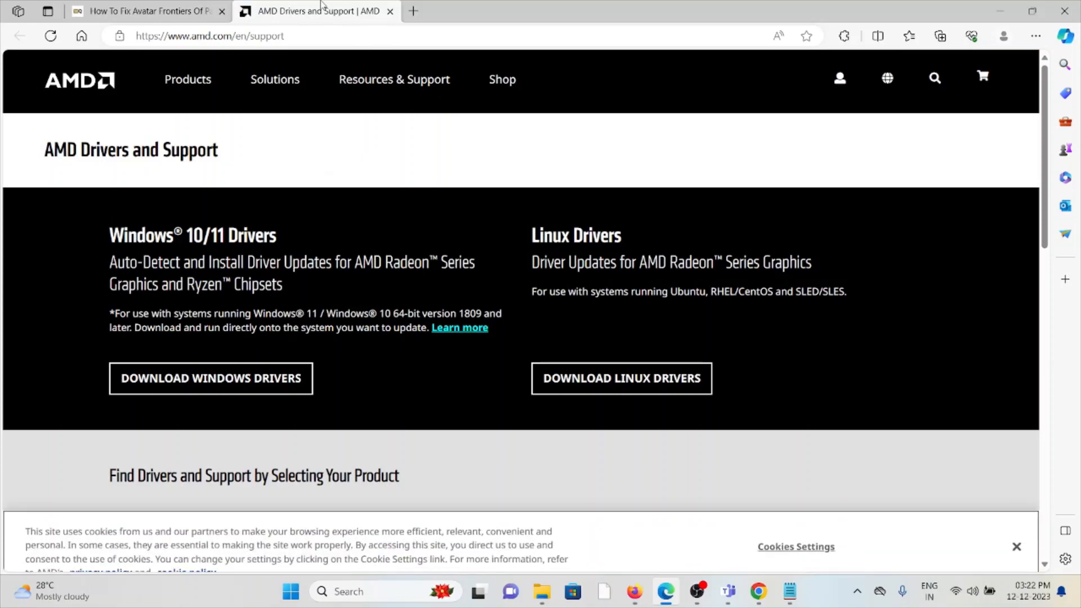
# Return to the Wealthquint article tab and scroll to 'Check For Windows Updates'
pyautogui.click(148, 11)
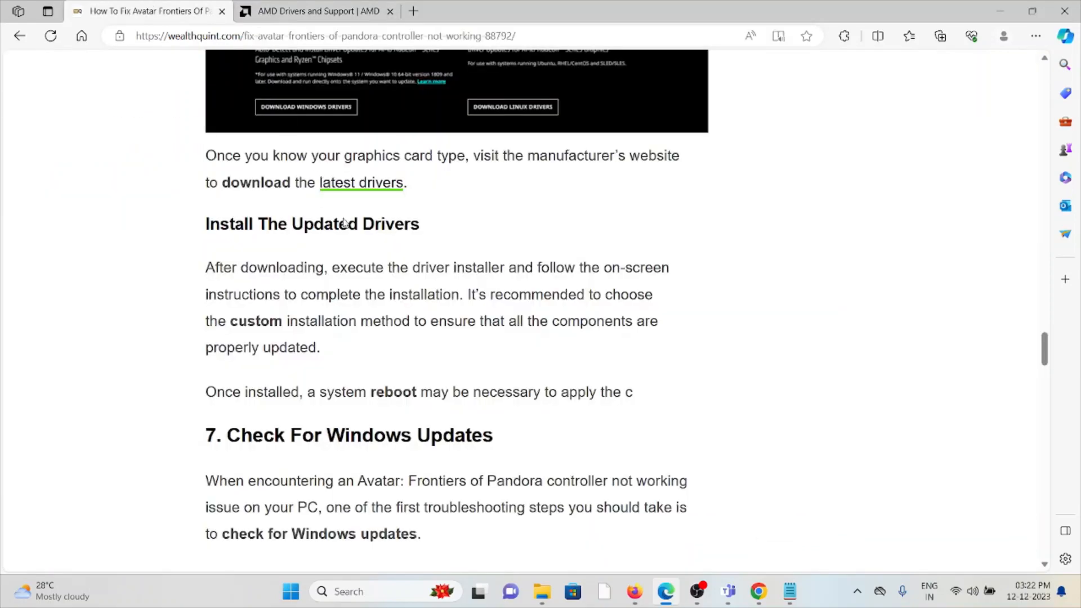
pyautogui.scroll(-3)
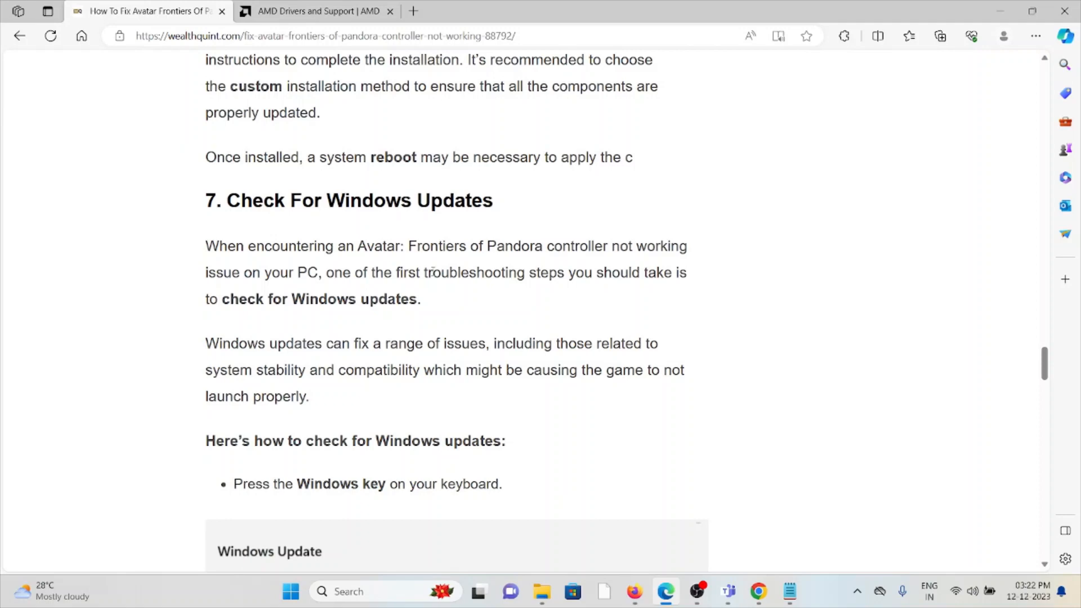
pyautogui.moveTo(717, 359)
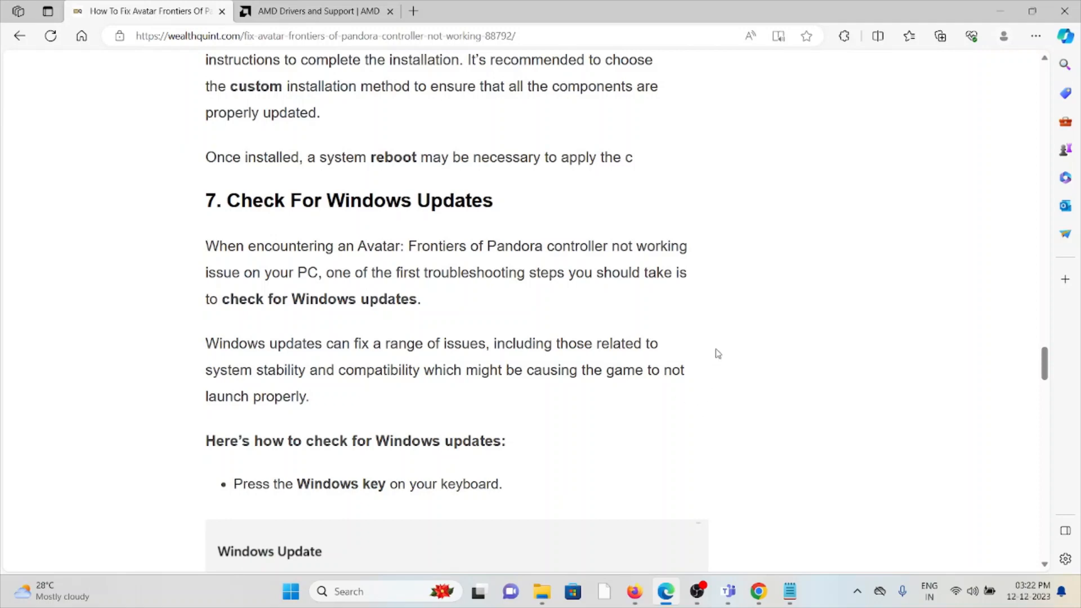
pyautogui.moveTo(709, 374)
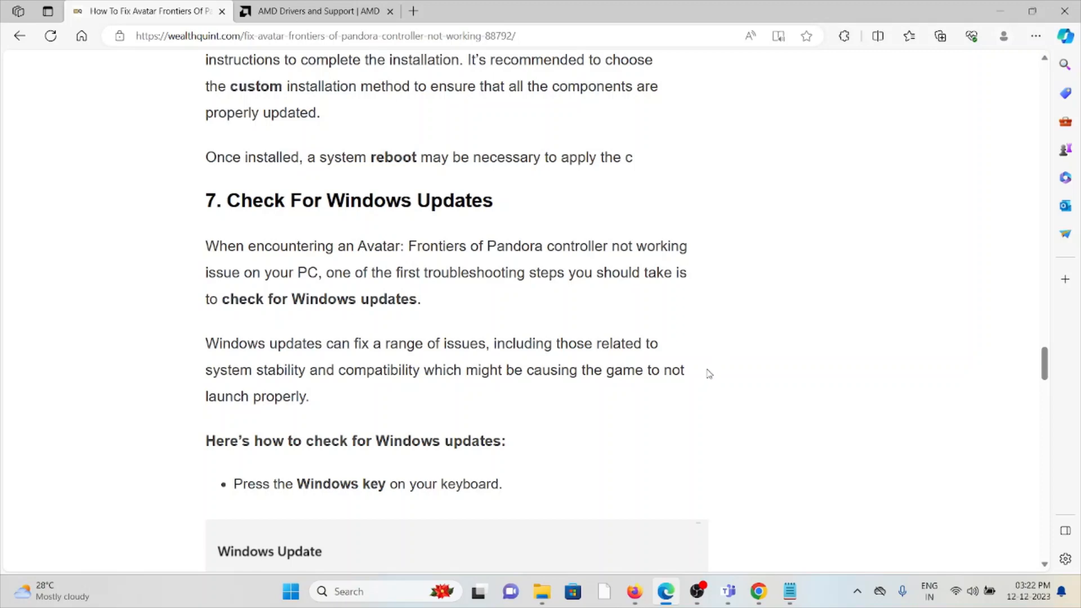
pyautogui.moveTo(718, 343)
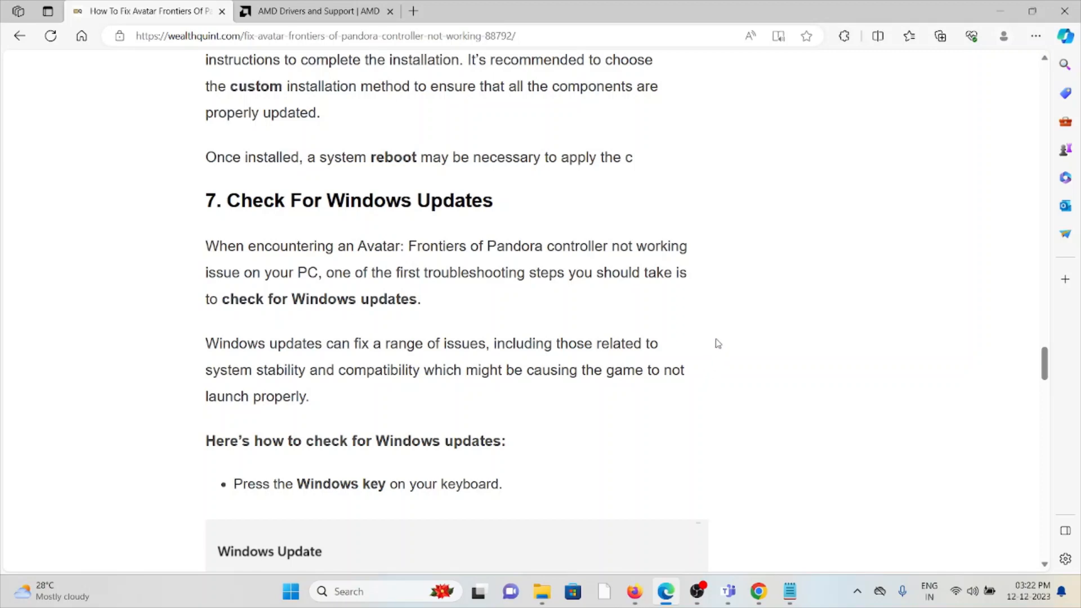
pyautogui.moveTo(667, 402)
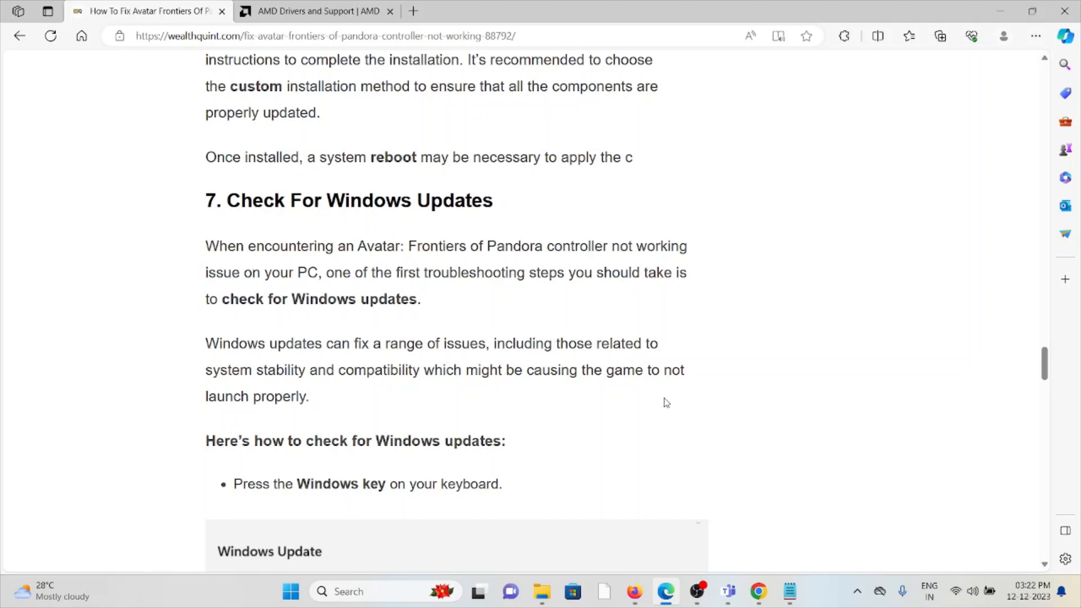
pyautogui.moveTo(662, 416)
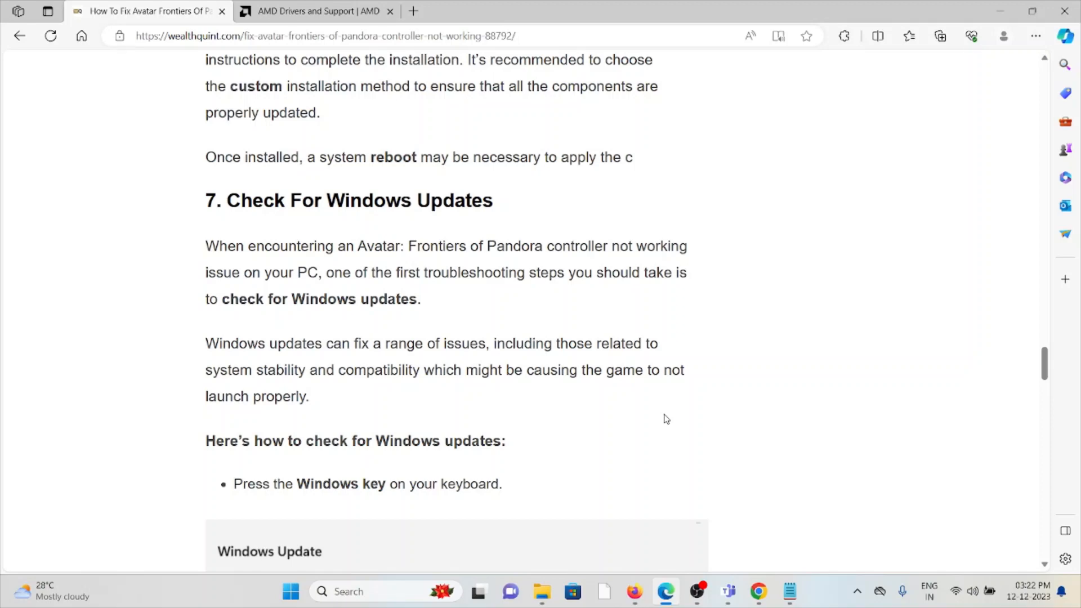
# Scroll past the Windows Update steps to the 'Uninstall And Reinstall Avatar Frontiers Of Pandora' heading
pyautogui.scroll(-3)
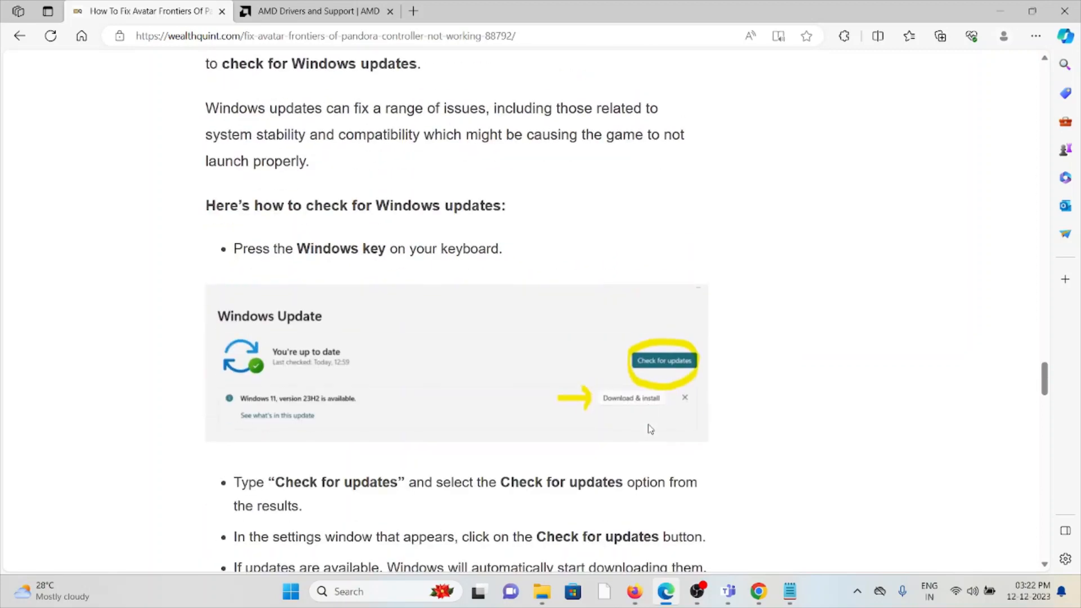
pyautogui.scroll(-3)
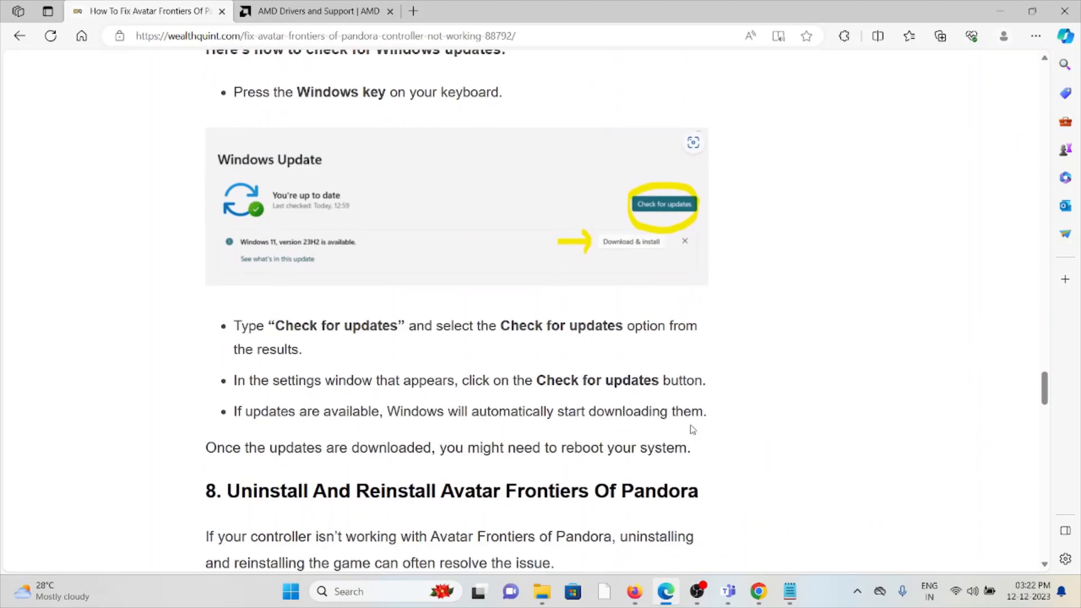
pyautogui.moveTo(695, 448)
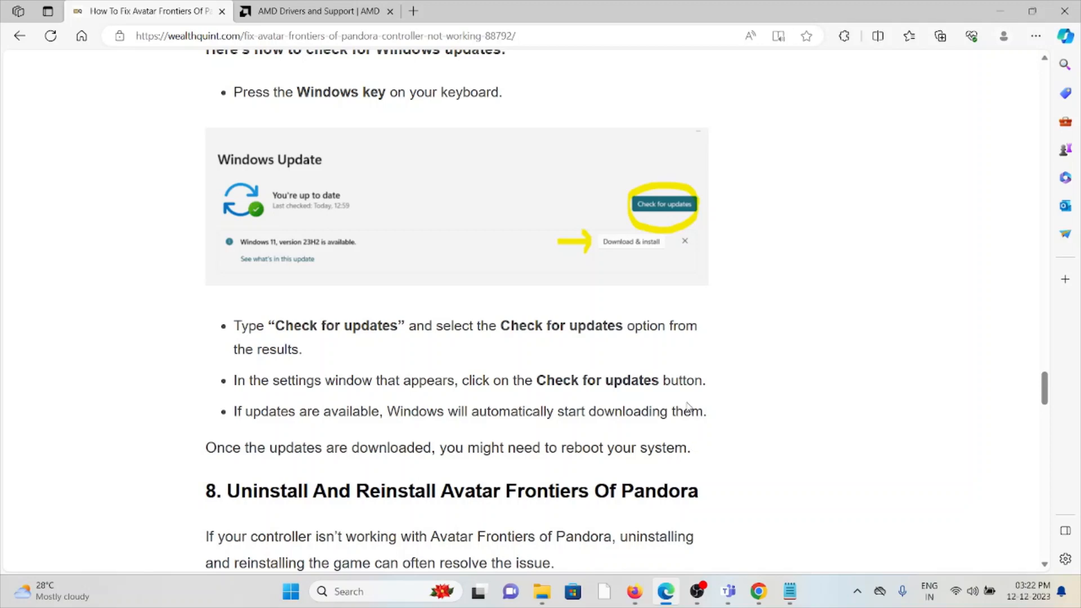
pyautogui.moveTo(846, 424)
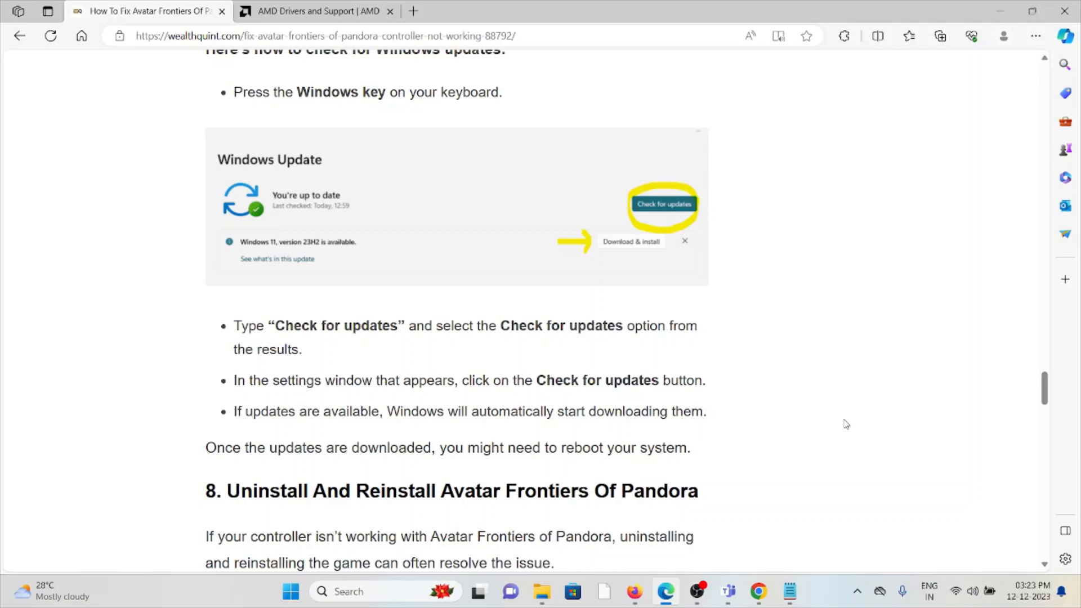
pyautogui.moveTo(821, 402)
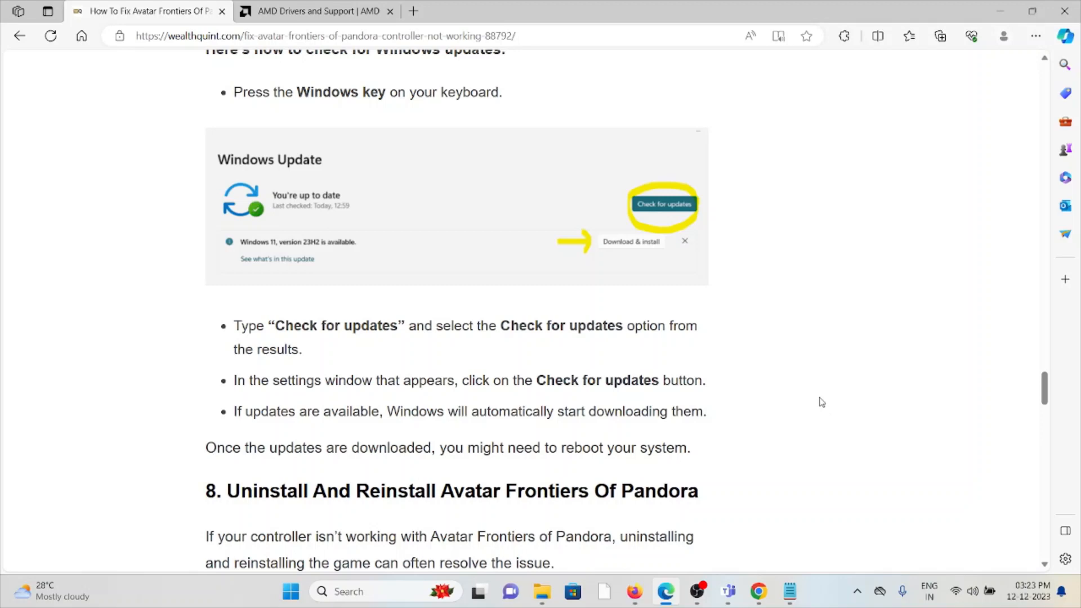
# Scroll back to section 8's reinstall explanation and the start of the PlayStation 5 steps
pyautogui.scroll(-3)
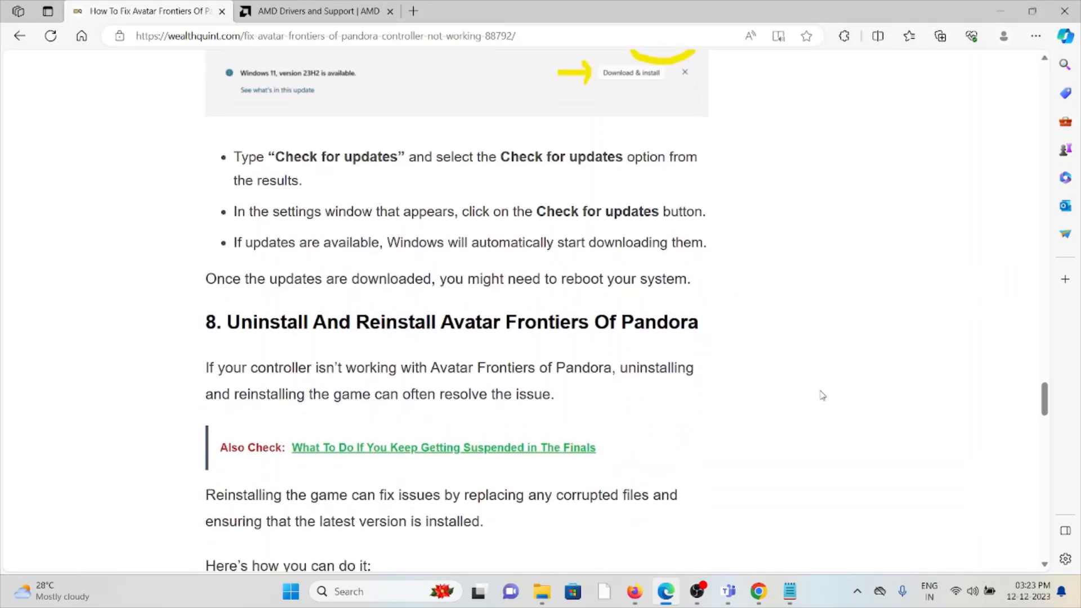
pyautogui.scroll(-3)
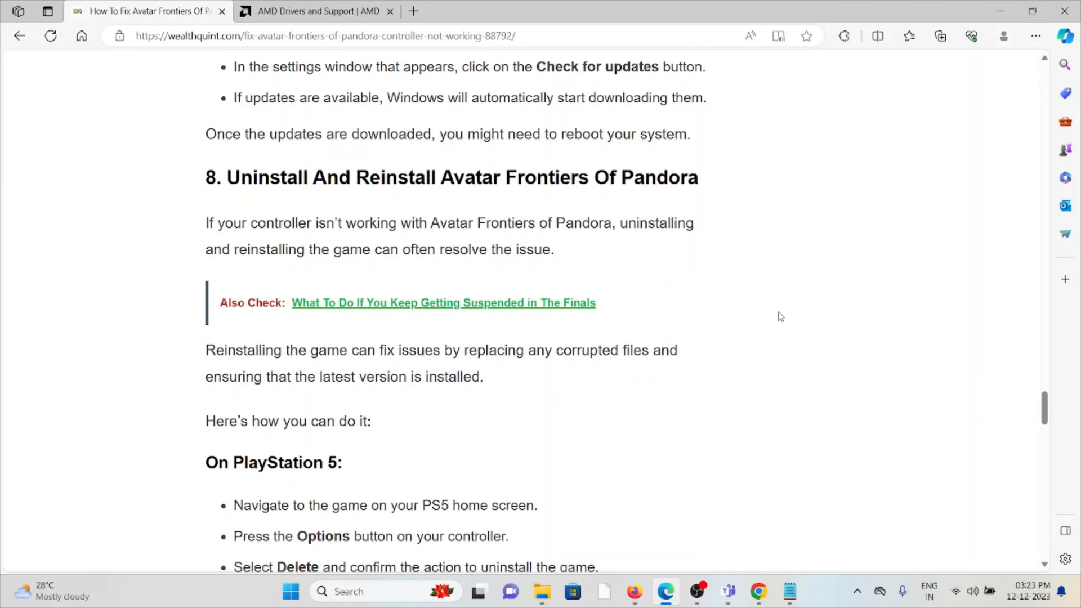
pyautogui.moveTo(749, 214)
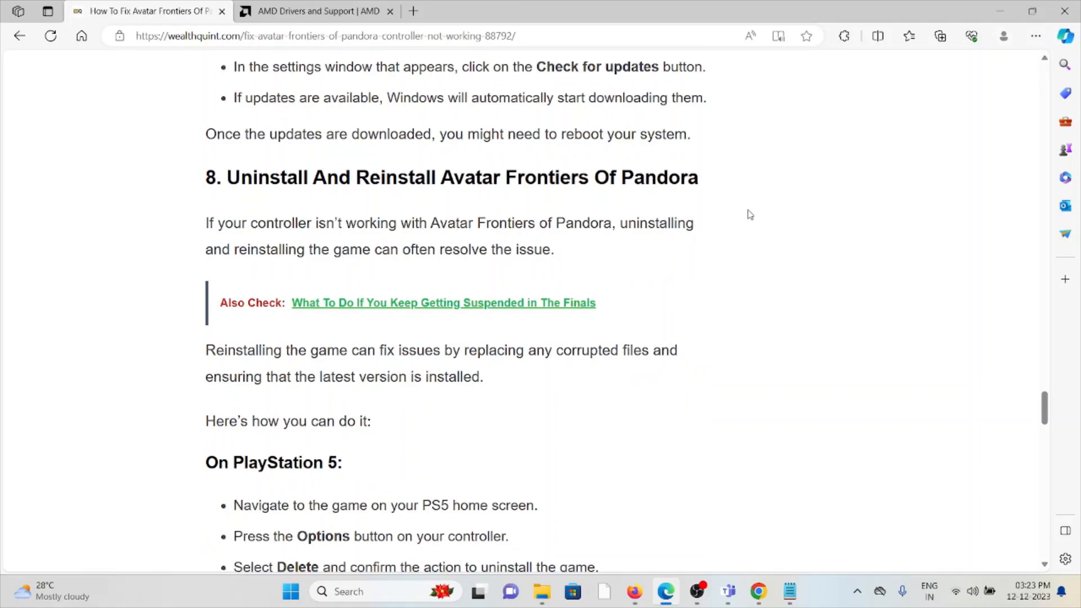
pyautogui.scroll(-3)
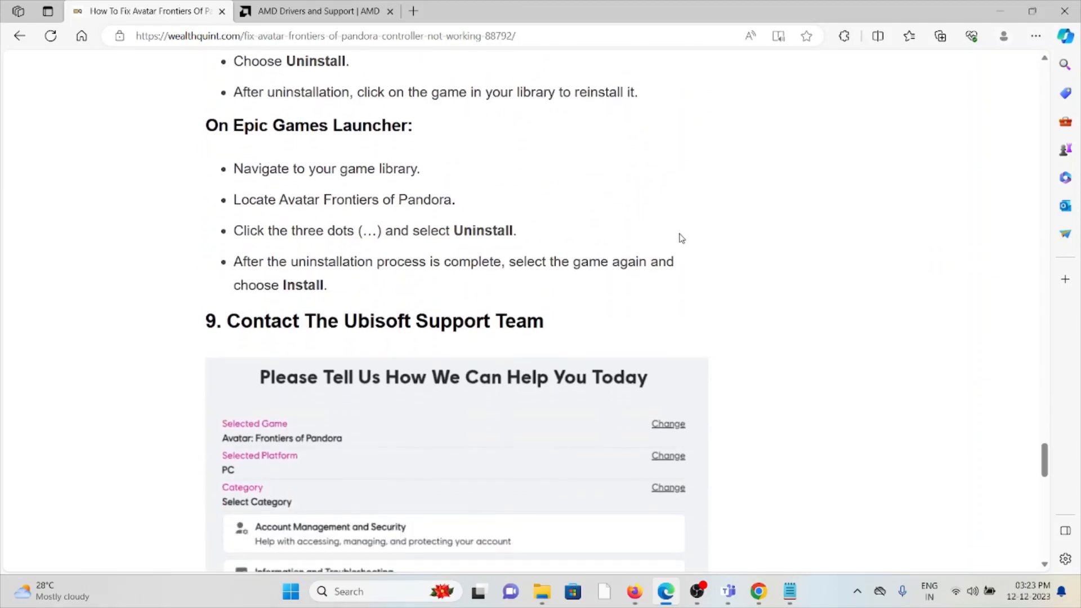
pyautogui.scroll(3)
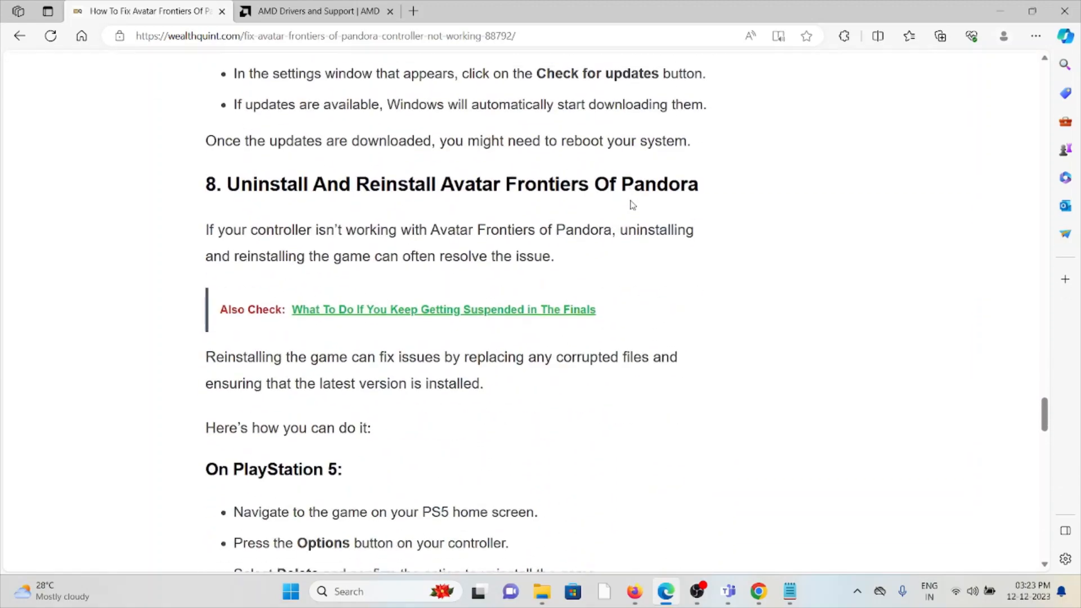
pyautogui.scroll(-3)
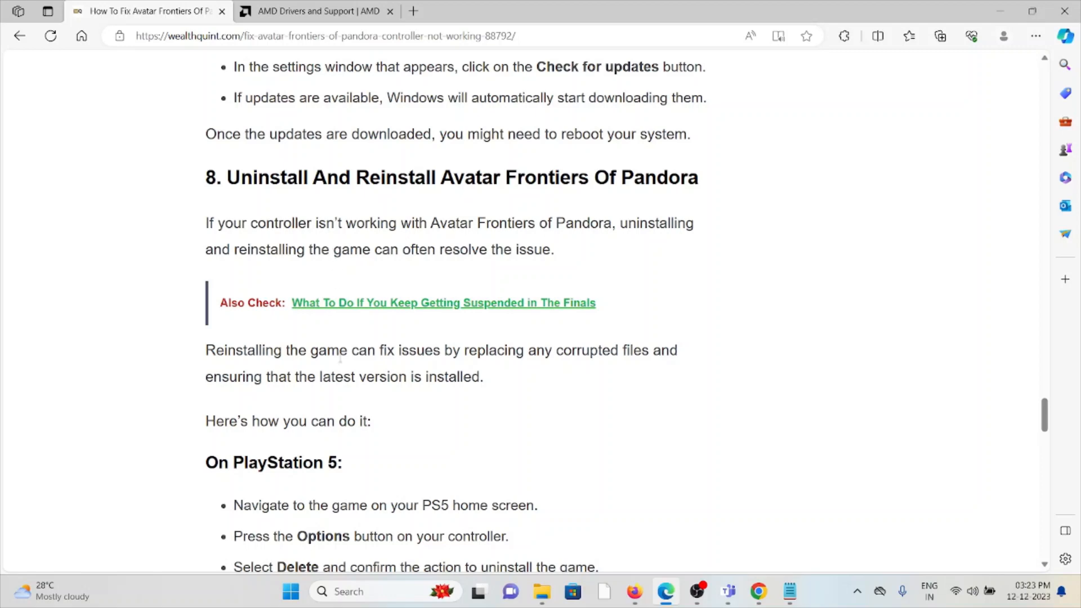
# Scroll through the 'On PlayStation 5' and 'On Ubisoft Connect' reinstall instructions
pyautogui.scroll(-3)
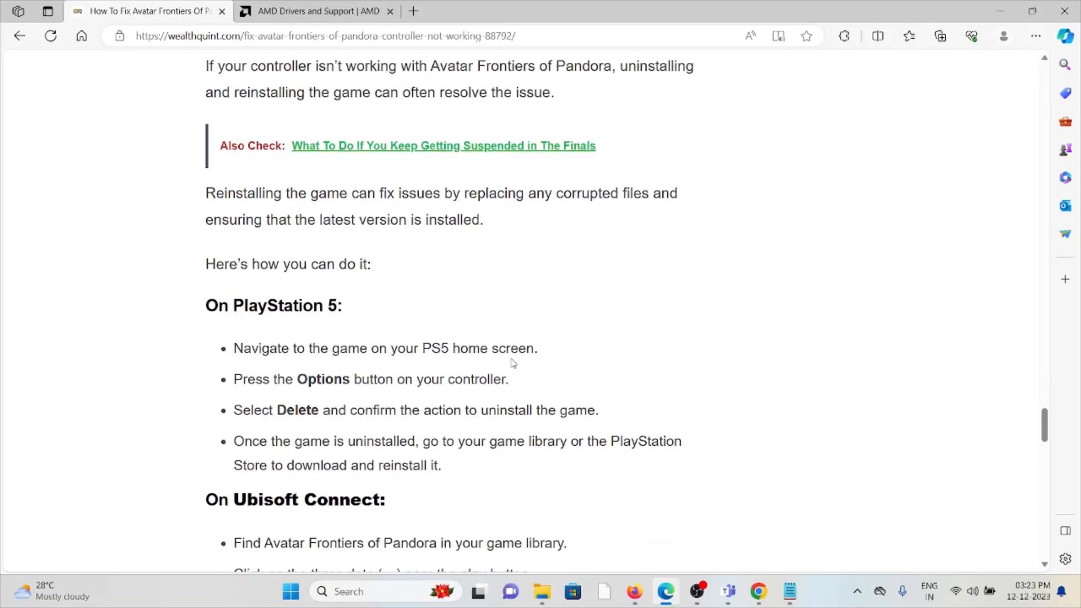
pyautogui.scroll(-3)
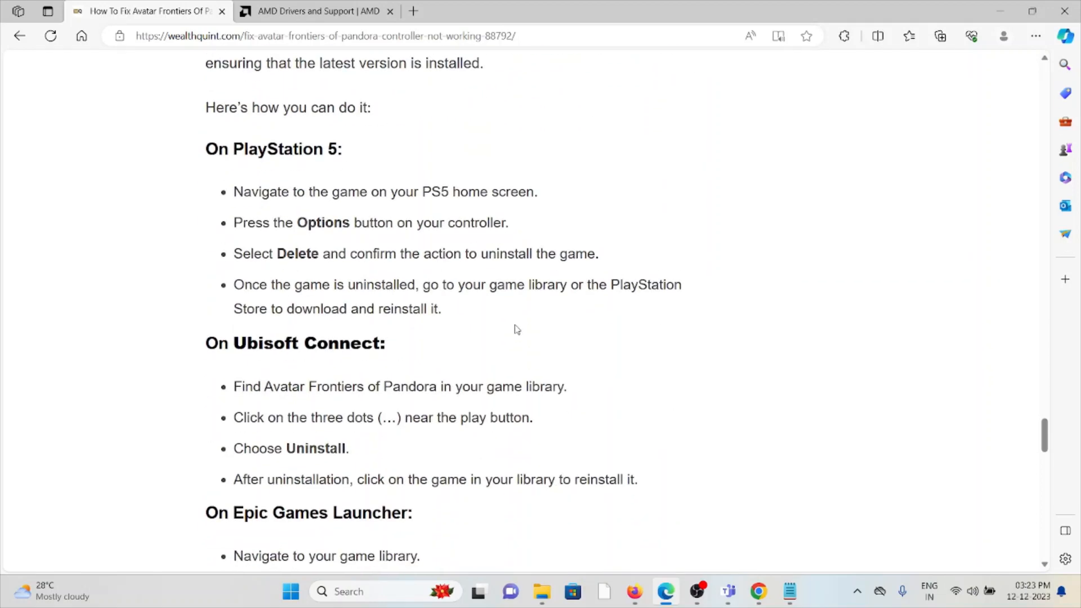
pyautogui.scroll(-3)
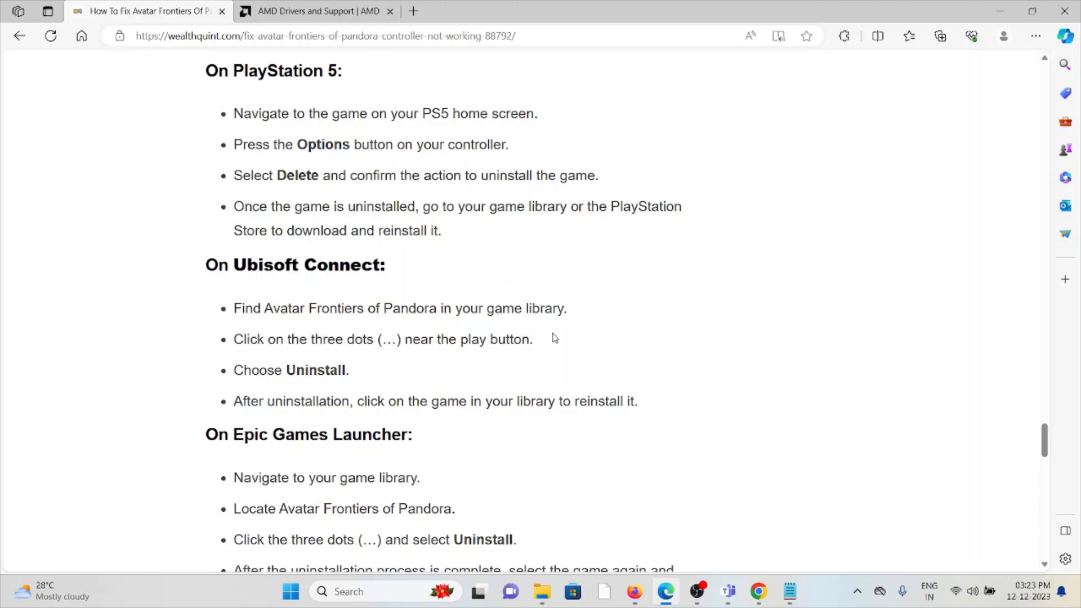
pyautogui.moveTo(584, 334)
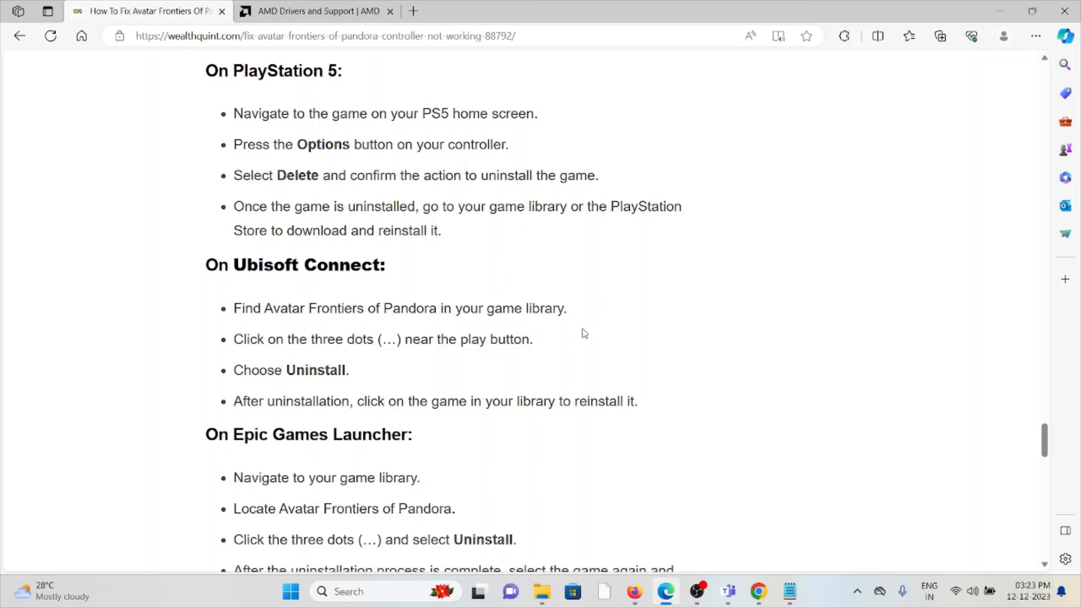
pyautogui.moveTo(494, 108)
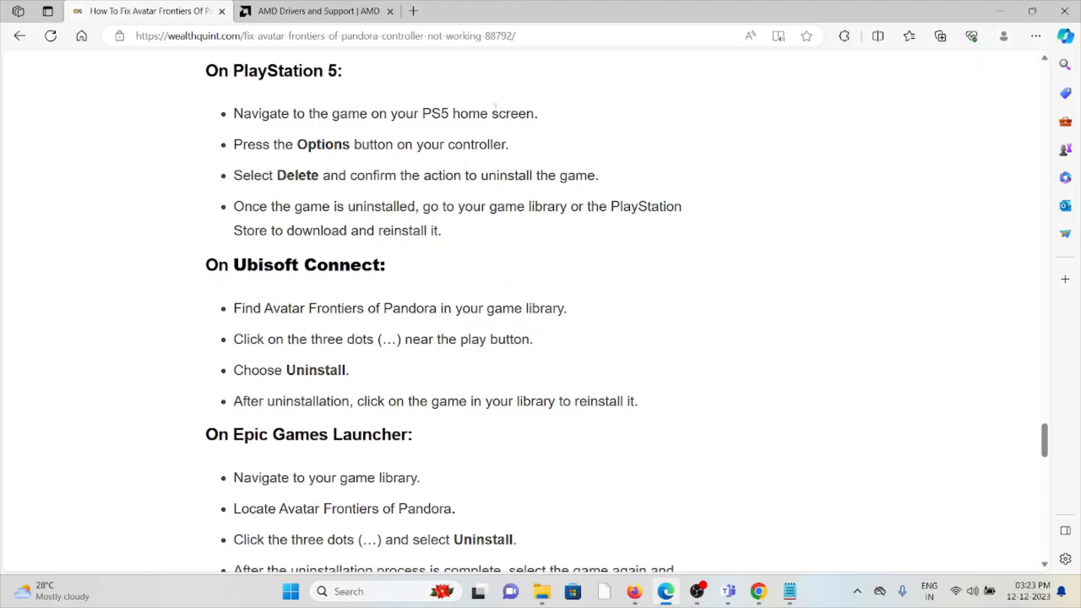
pyautogui.moveTo(283, 196)
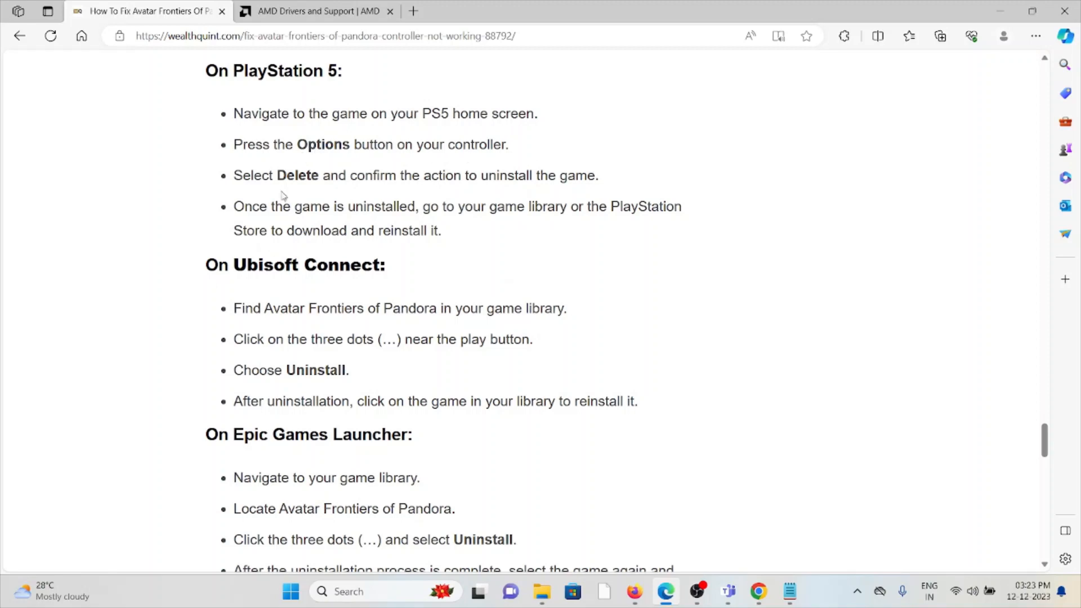
pyautogui.moveTo(473, 171)
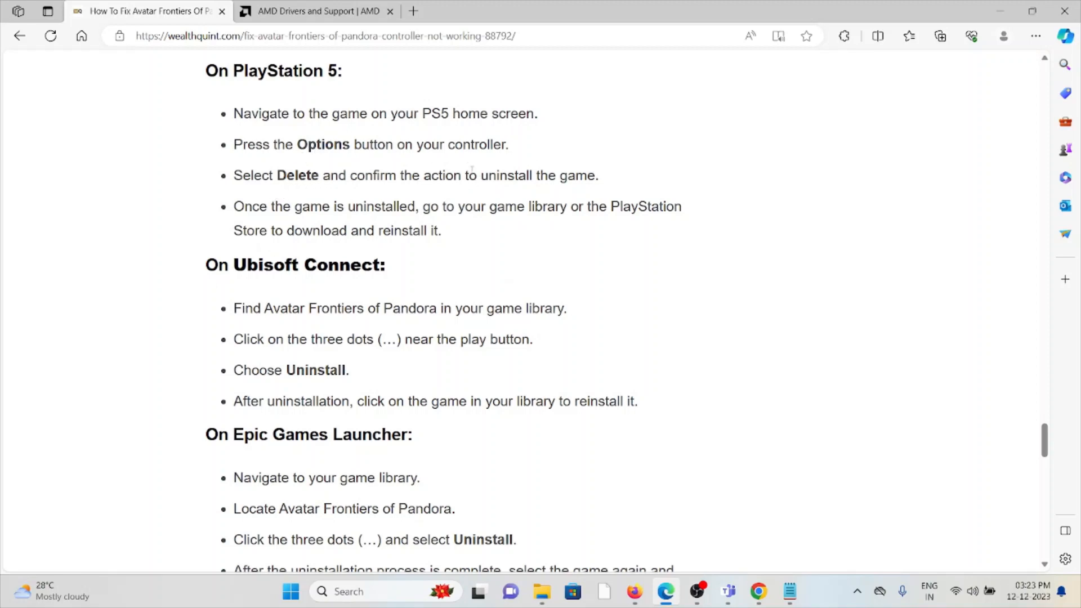
pyautogui.moveTo(454, 253)
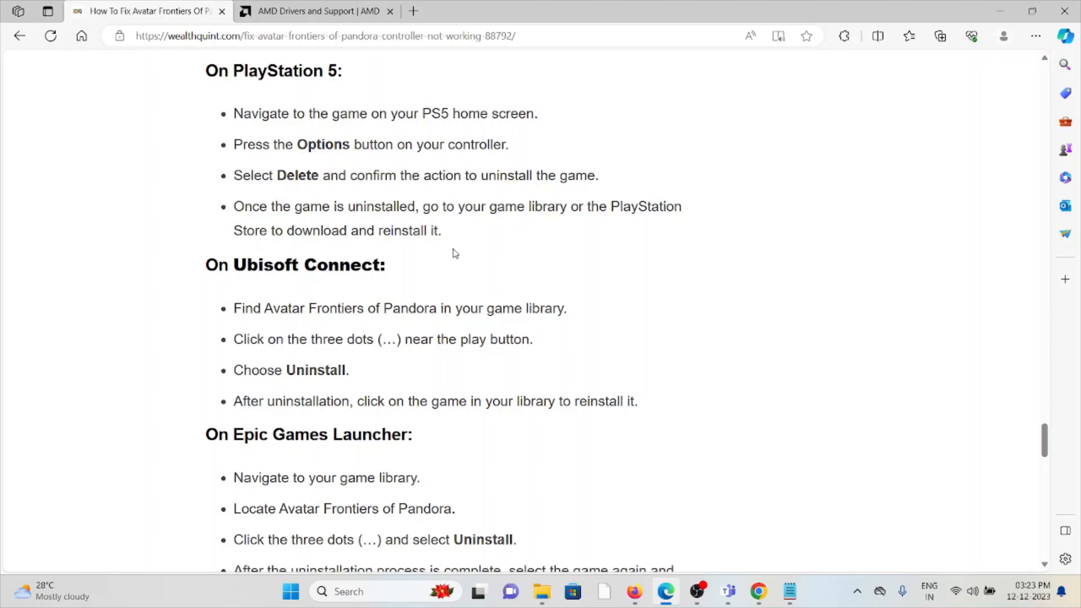
pyautogui.moveTo(474, 239)
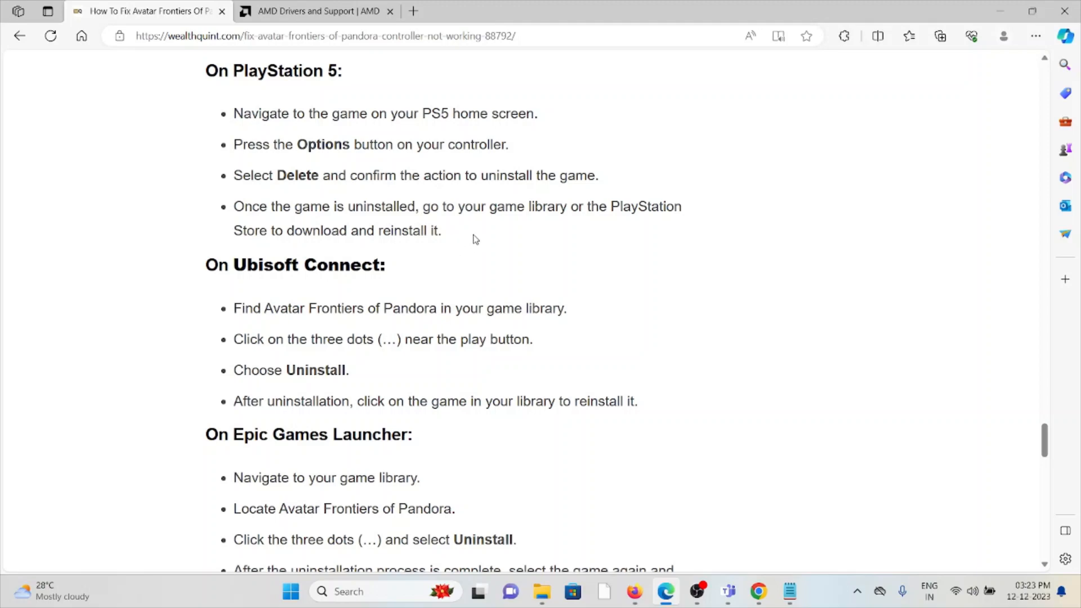
pyautogui.moveTo(489, 202)
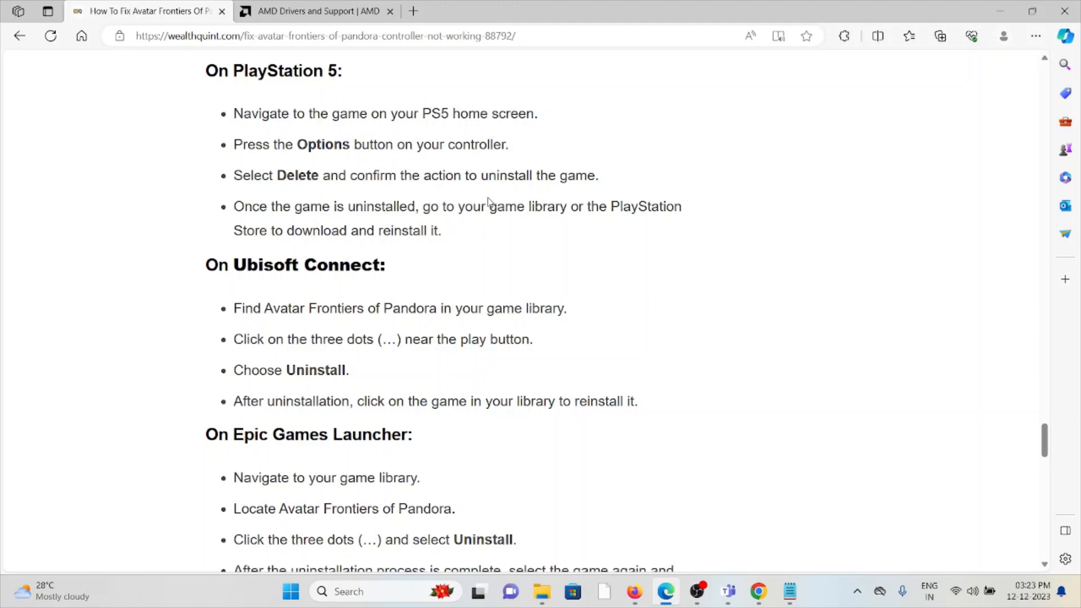
pyautogui.moveTo(562, 241)
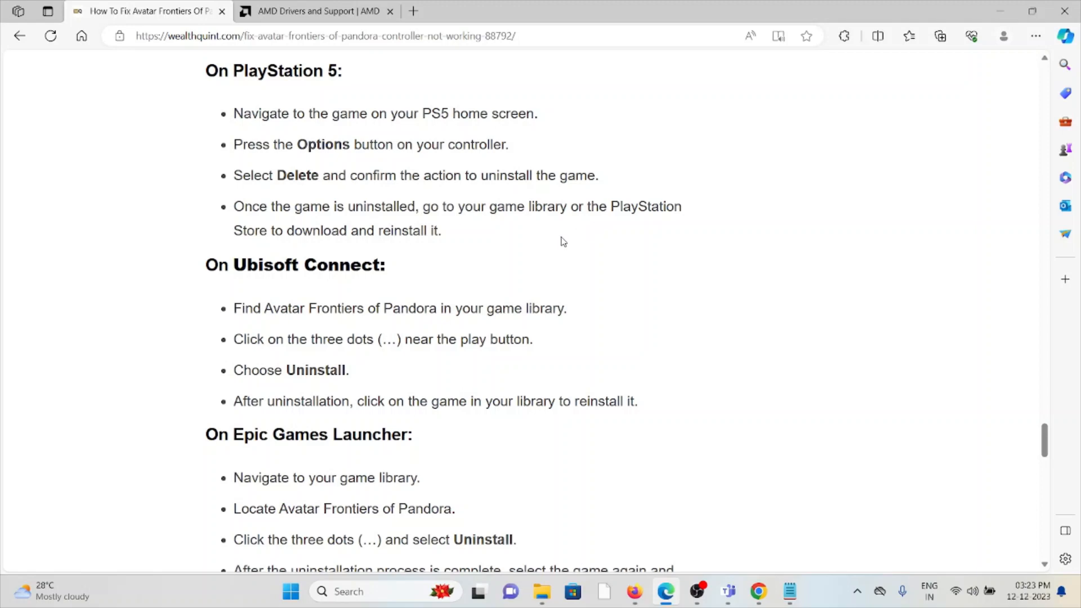
pyautogui.moveTo(561, 266)
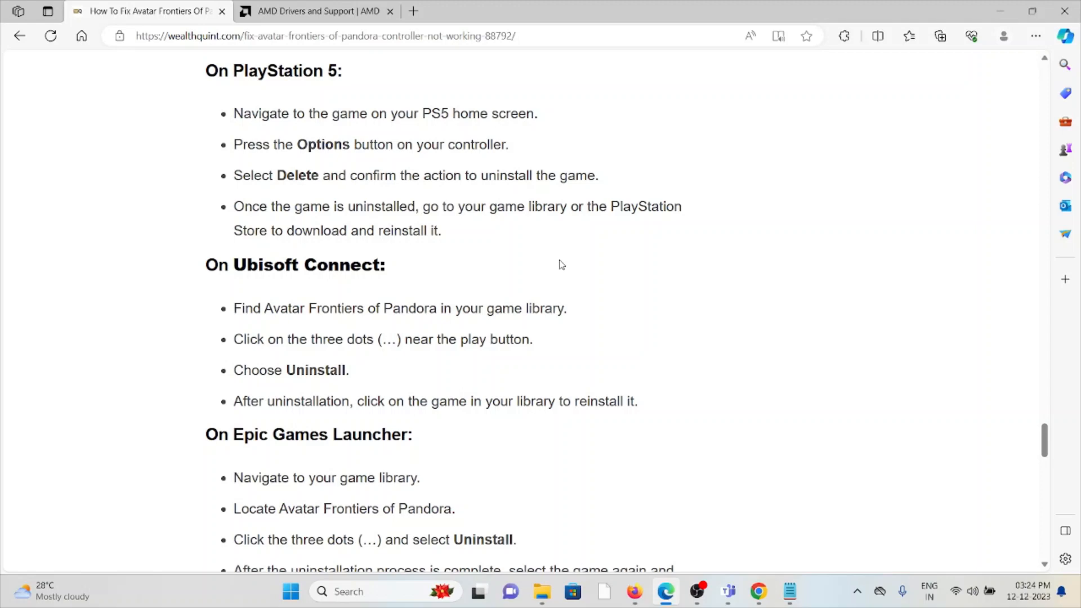
pyautogui.moveTo(561, 258)
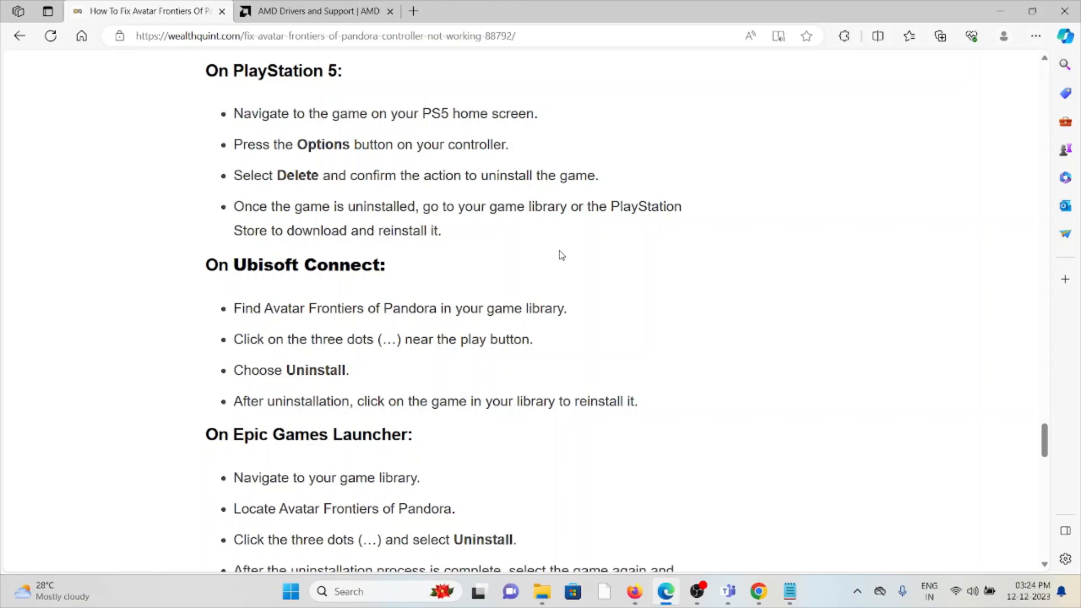
pyautogui.moveTo(551, 249)
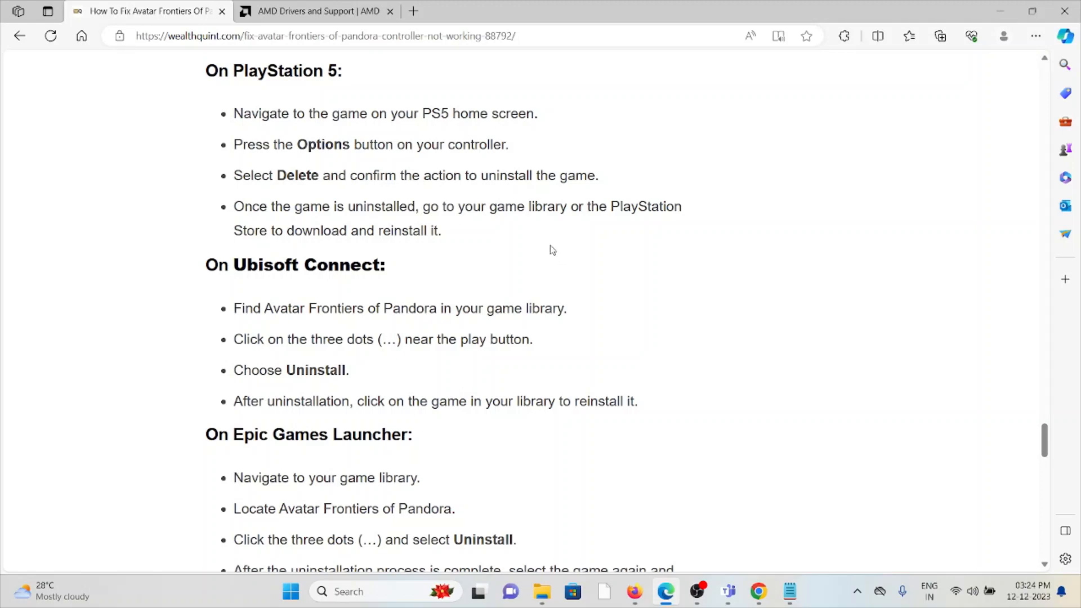
# Scroll to the Epic Games Launcher list and the '9. Contact The Ubisoft Support Team' heading
pyautogui.scroll(-3)
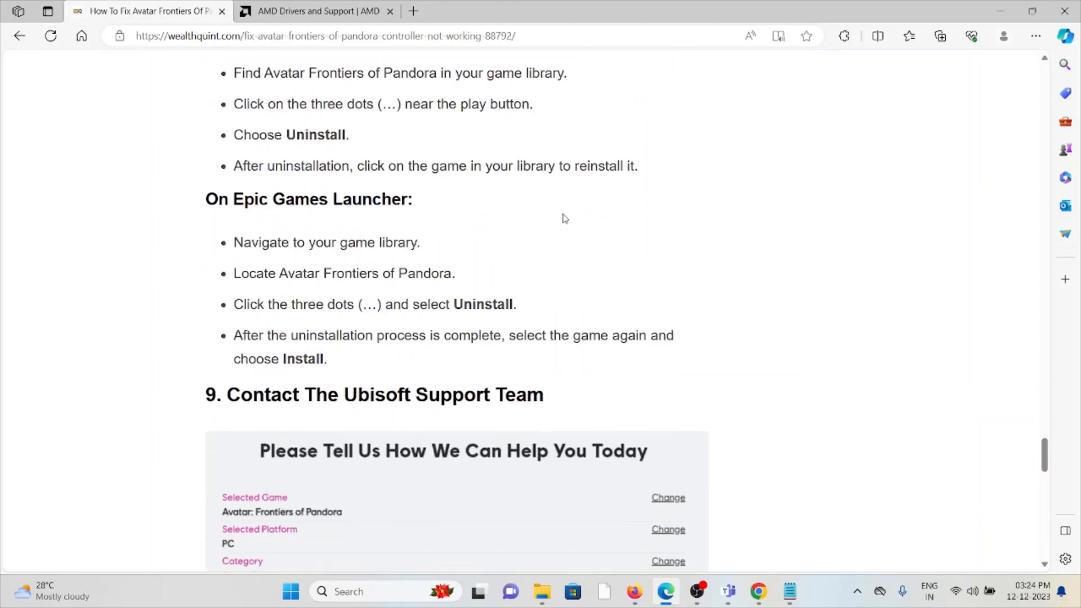
pyautogui.moveTo(448, 252)
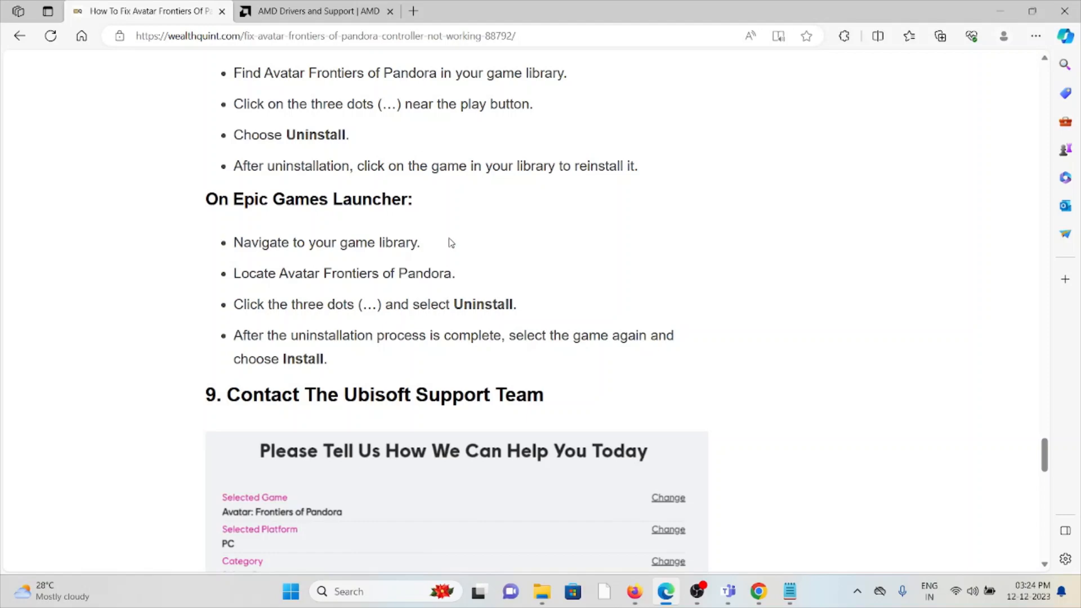
pyautogui.moveTo(461, 293)
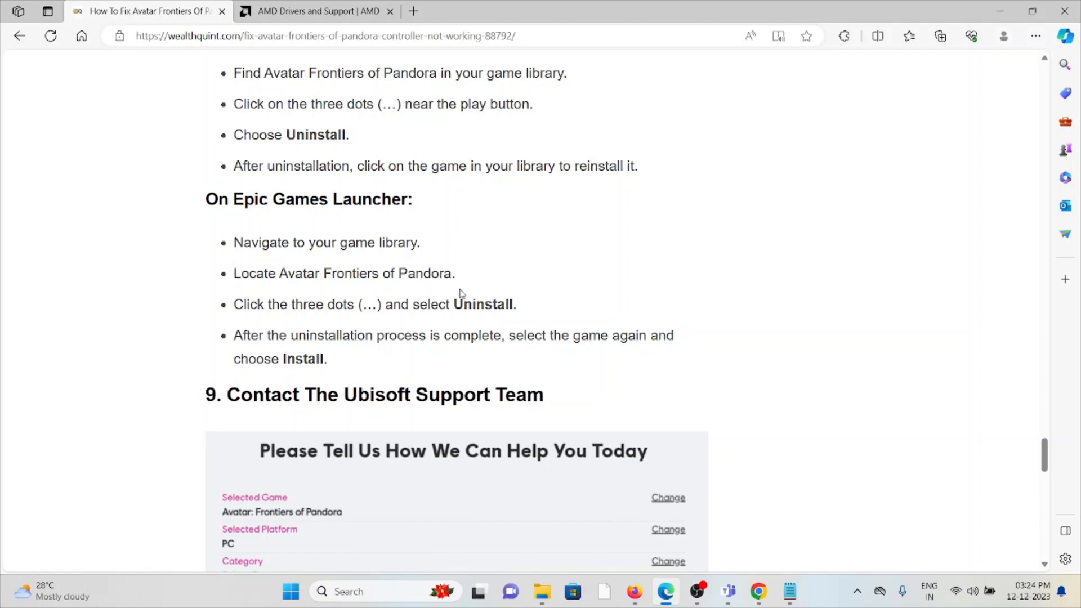
pyautogui.moveTo(479, 356)
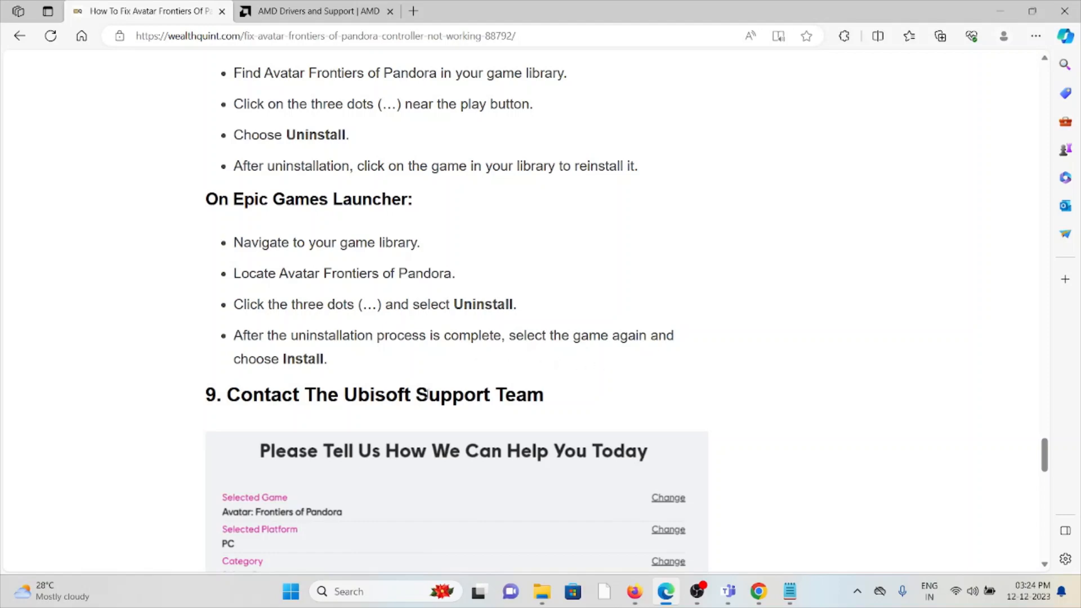
pyautogui.scroll(-3)
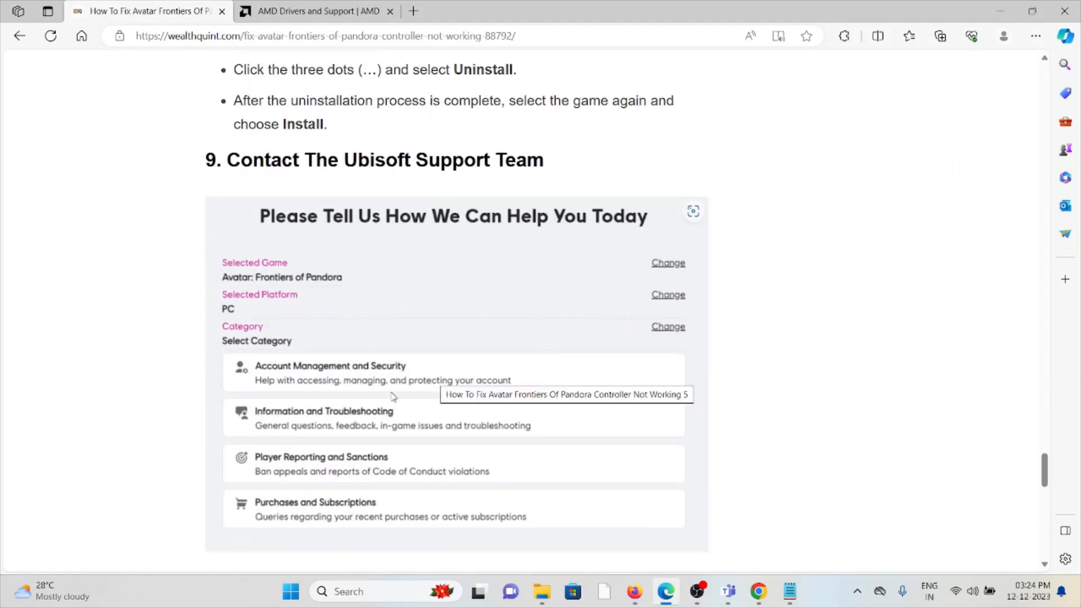
pyautogui.moveTo(416, 337)
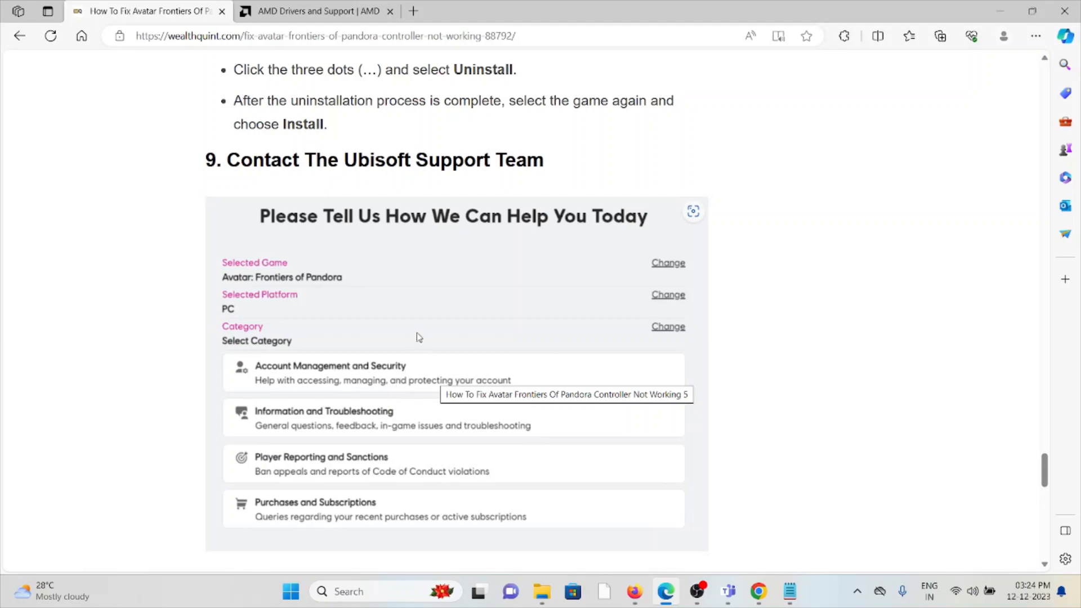
pyautogui.moveTo(423, 322)
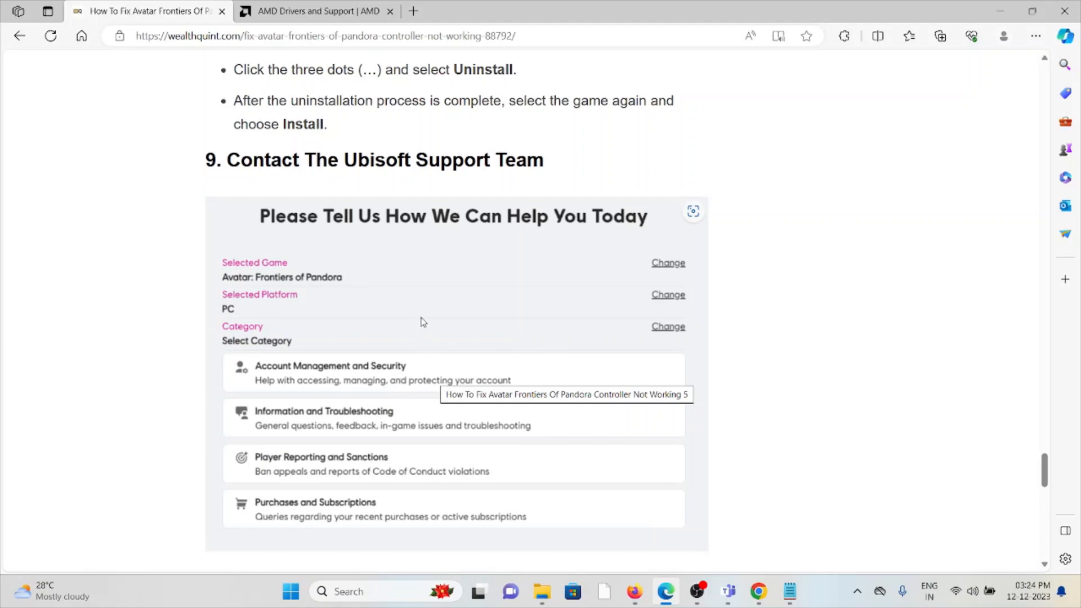
pyautogui.moveTo(425, 314)
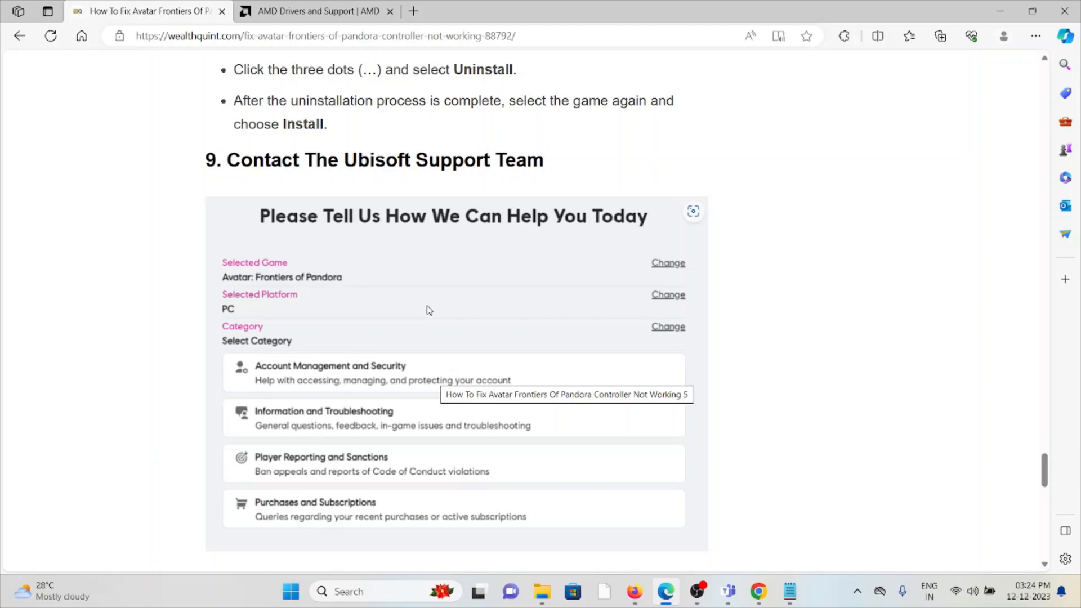
pyautogui.scroll(-3)
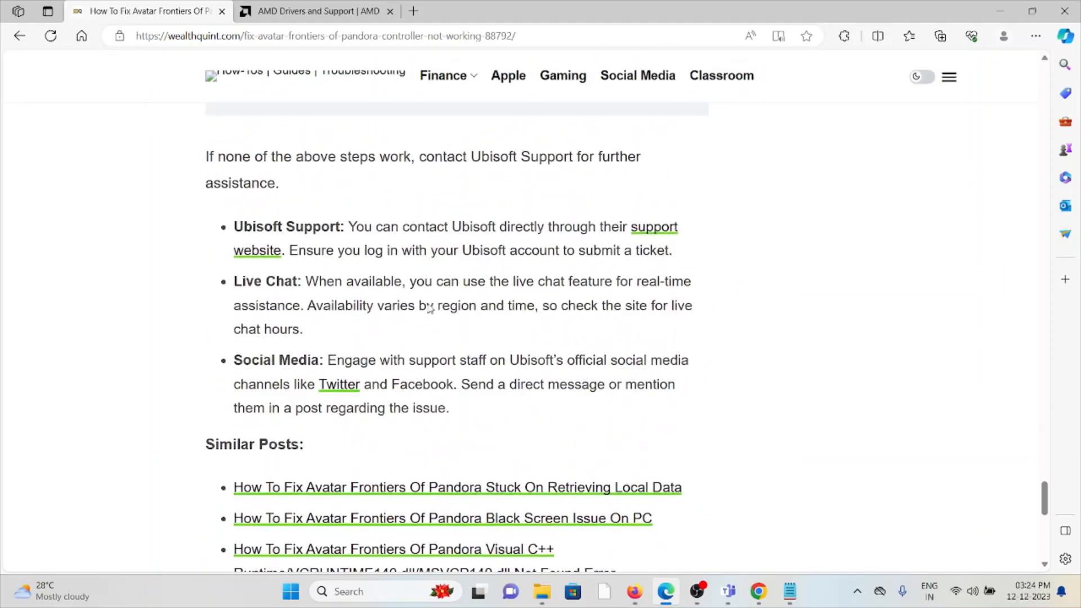
pyautogui.scroll(3)
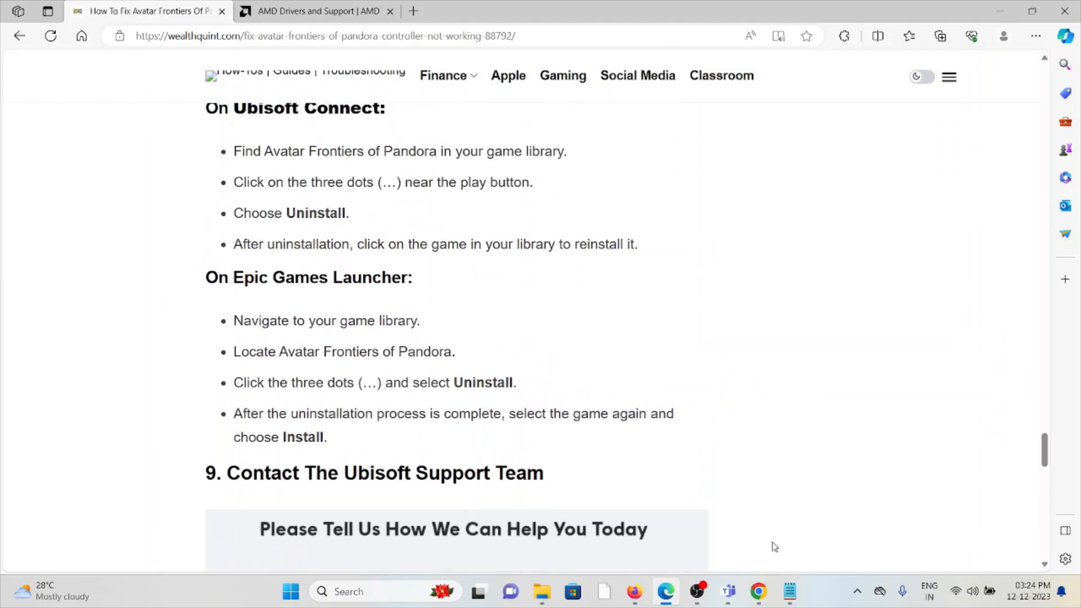